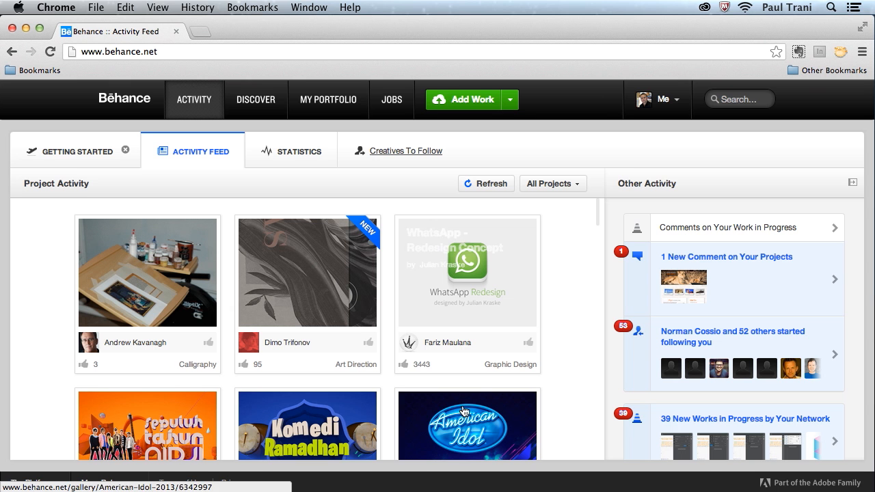
mouse_move(345, 301)
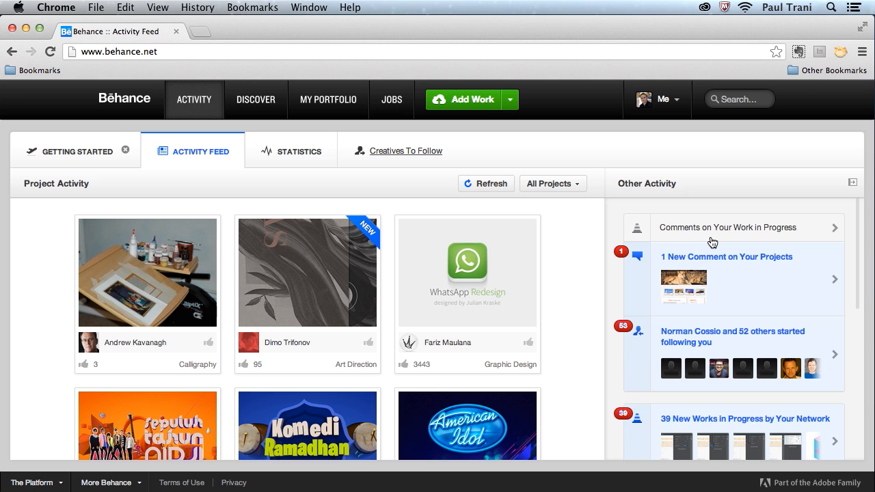
Step: Go to the Getting Started page from the Activity menu
click(194, 99)
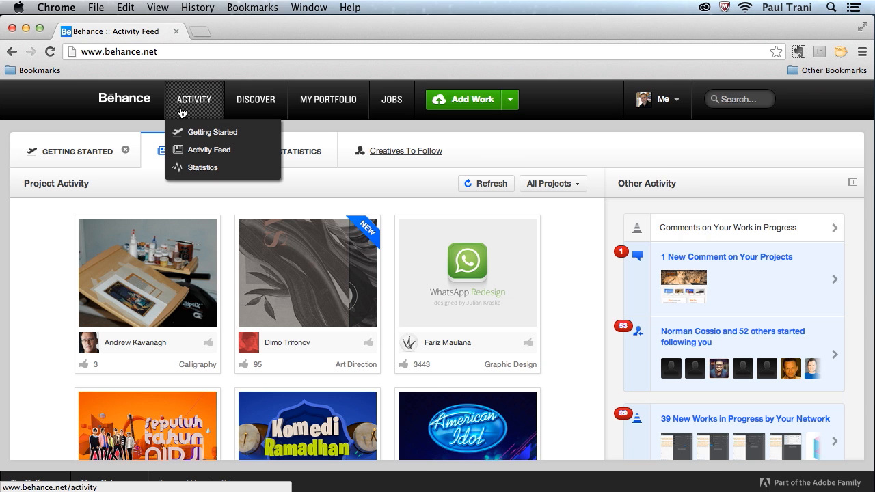
click(212, 132)
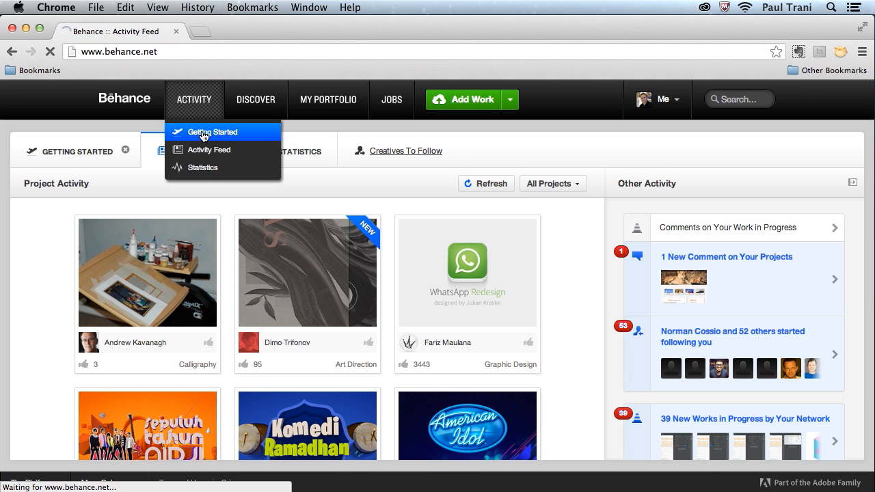
click(213, 132)
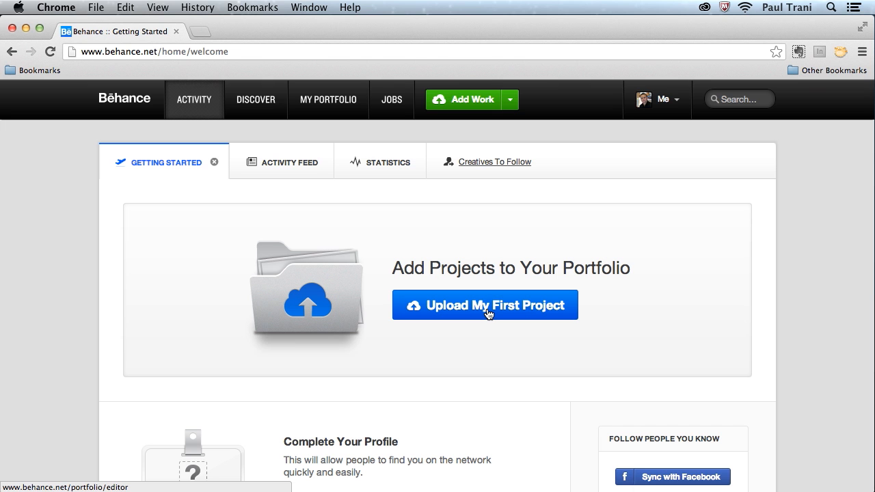
Step: Open My Profile, glance at My Work, and scroll through the profile
click(662, 99)
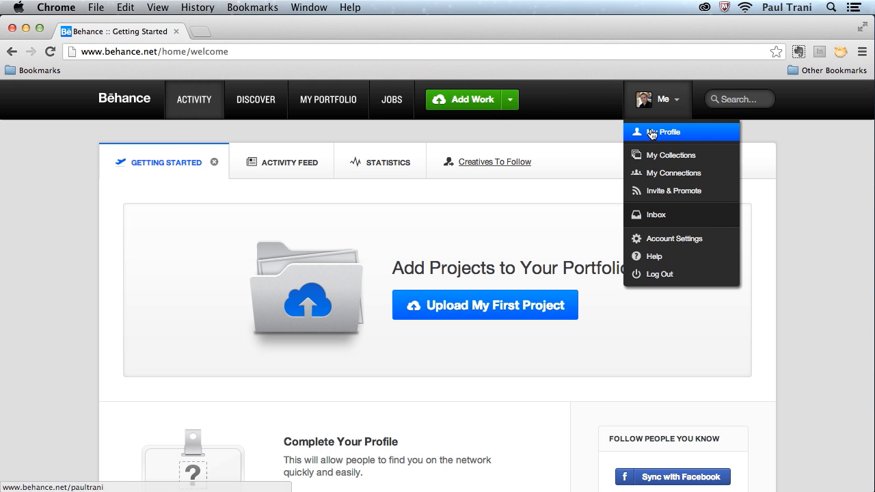
click(667, 132)
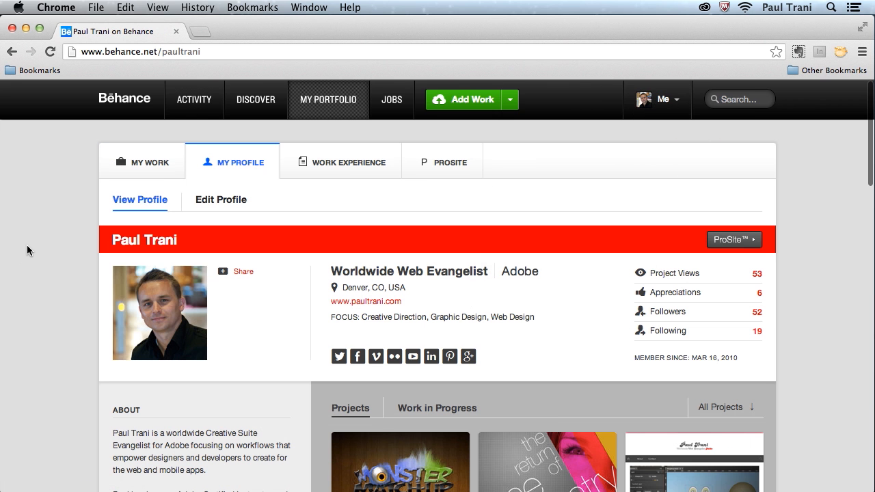
mouse_move(47, 257)
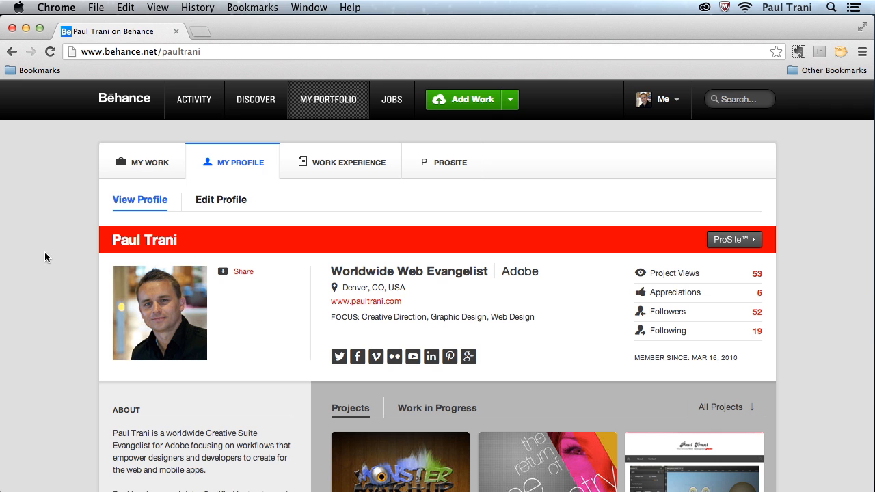
click(142, 162)
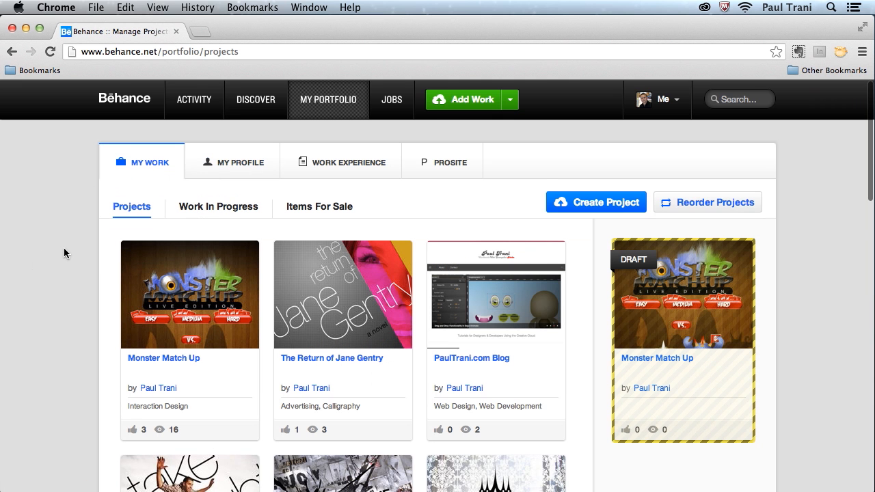
scroll(down, 3)
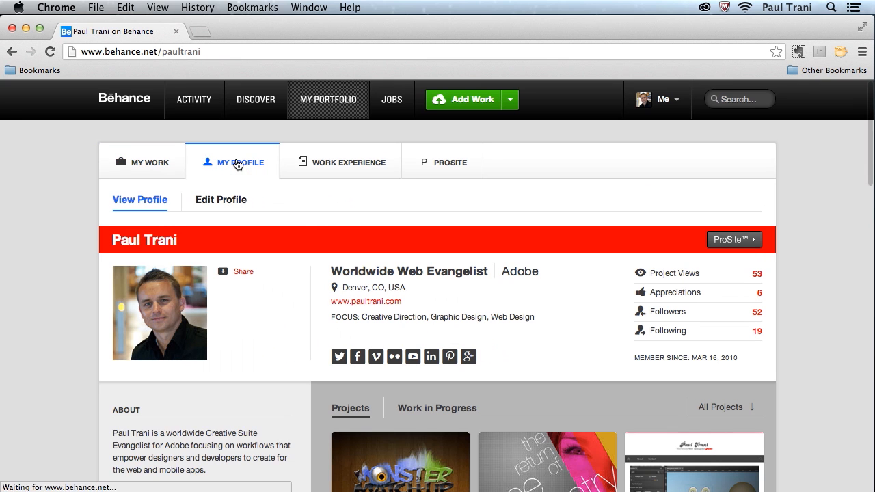
scroll(down, 3)
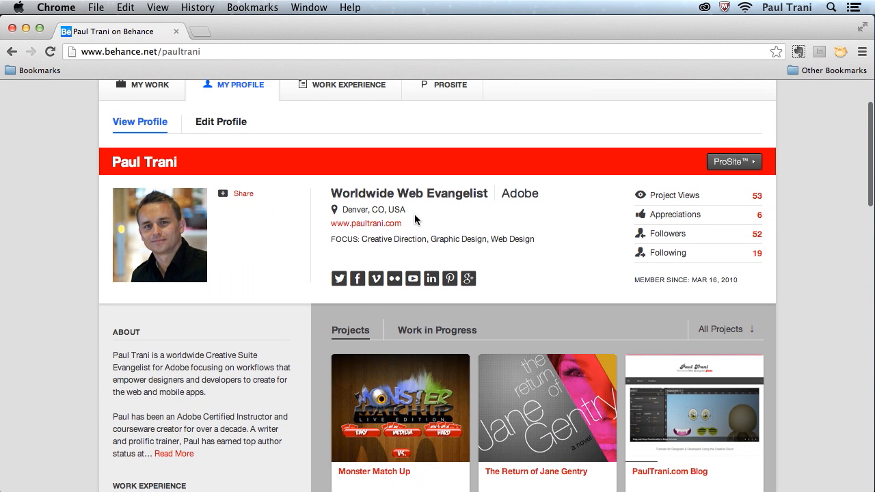
Step: Show the personal statement and past positions in the Work Experience editor
click(349, 85)
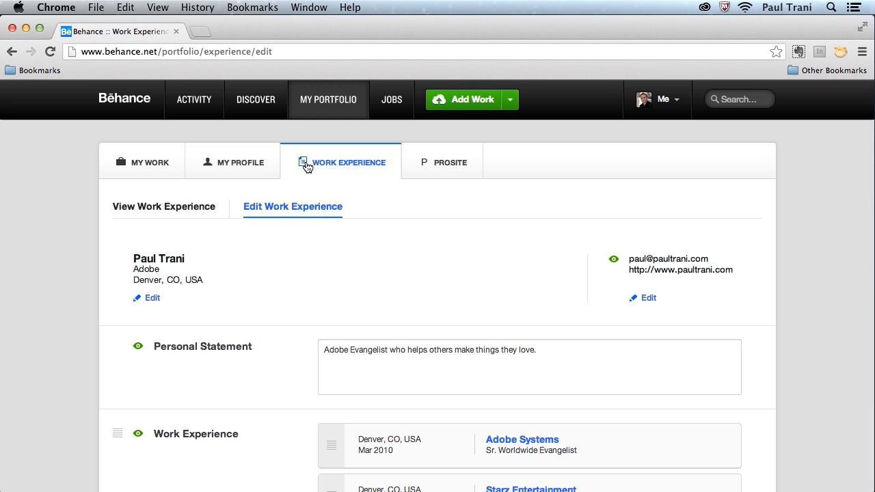
mouse_move(419, 204)
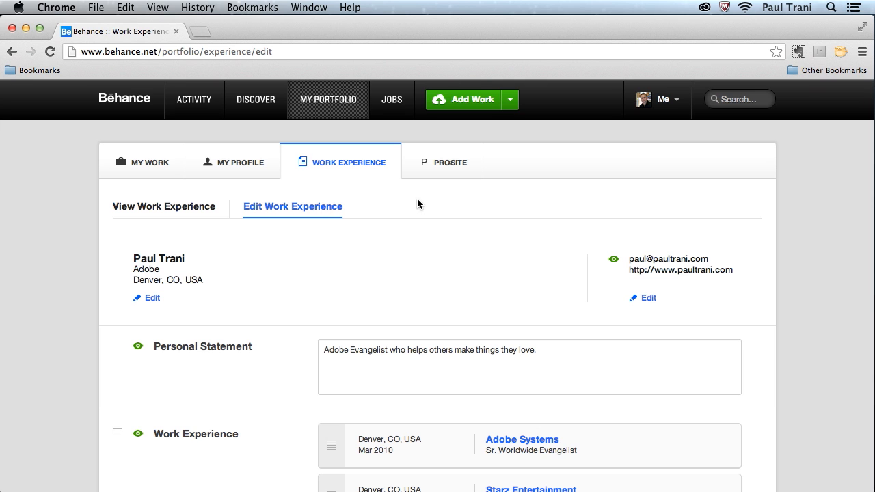
mouse_move(443, 162)
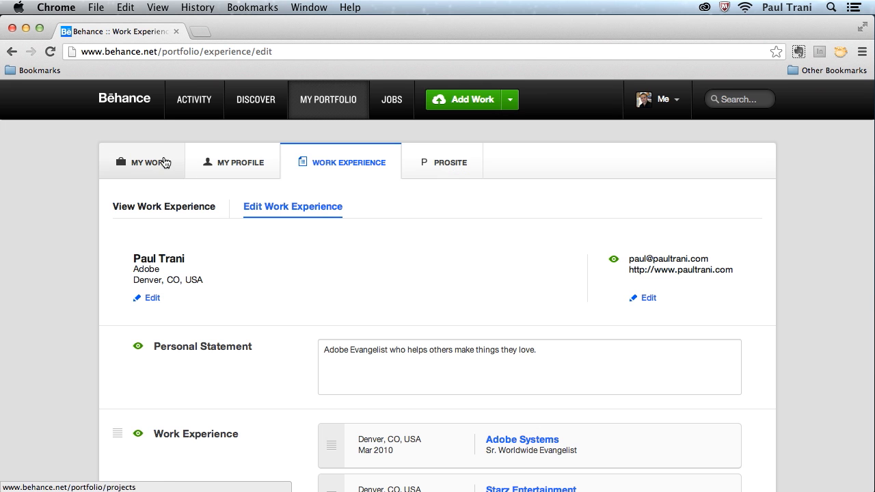
Step: View the ProSite overview confirming the profile is synced
click(448, 162)
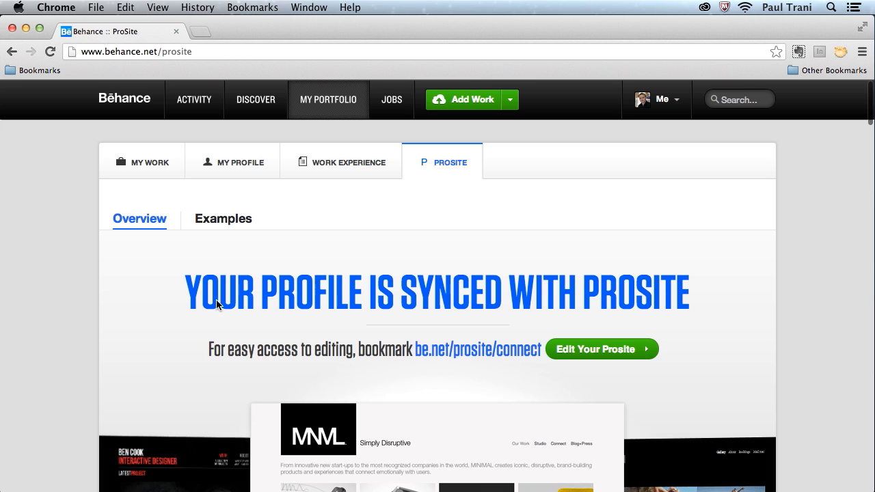
mouse_move(223, 218)
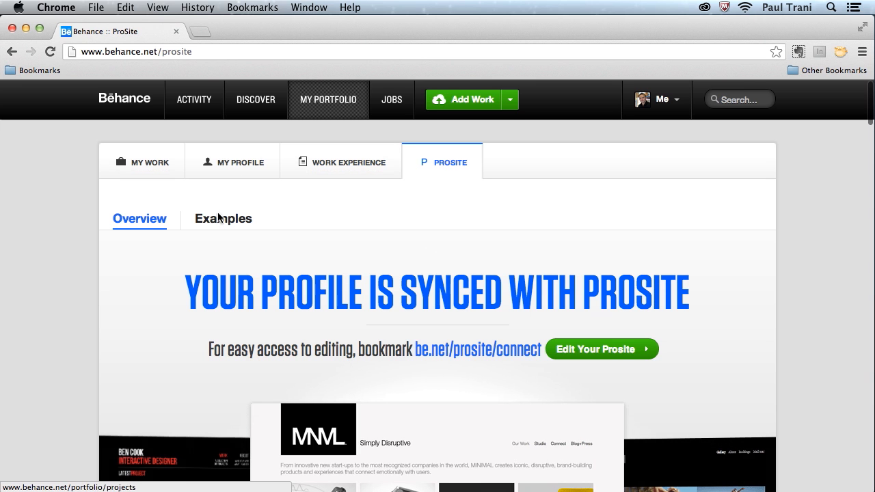
mouse_move(643, 293)
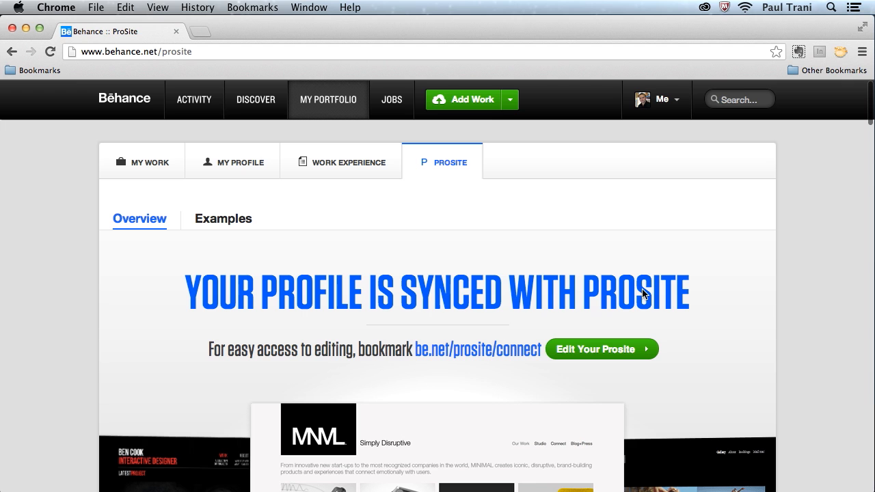
mouse_move(475, 308)
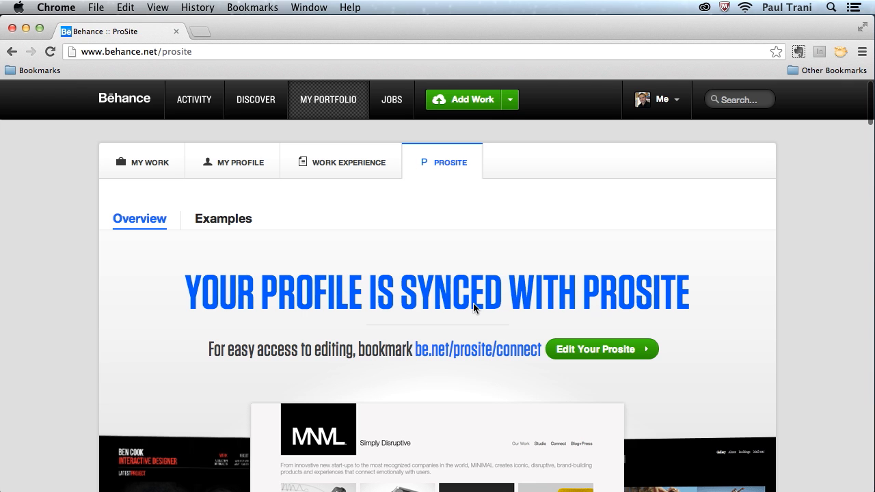
mouse_move(469, 304)
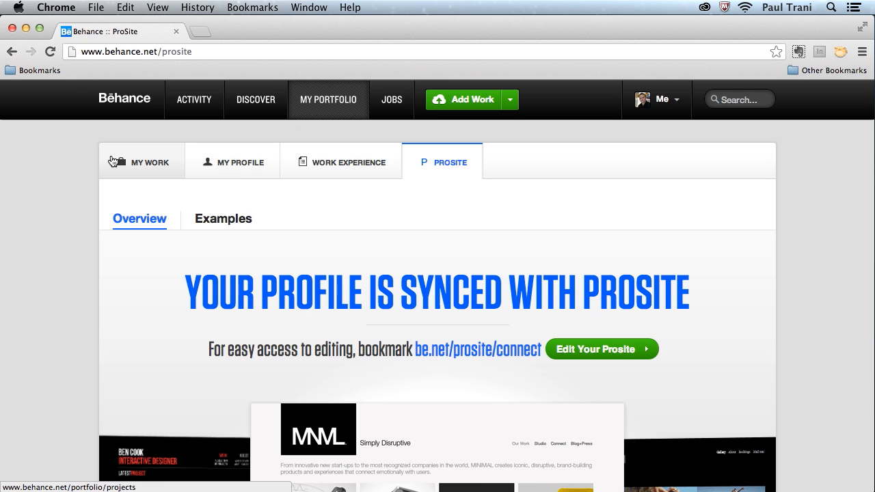
mouse_move(249, 177)
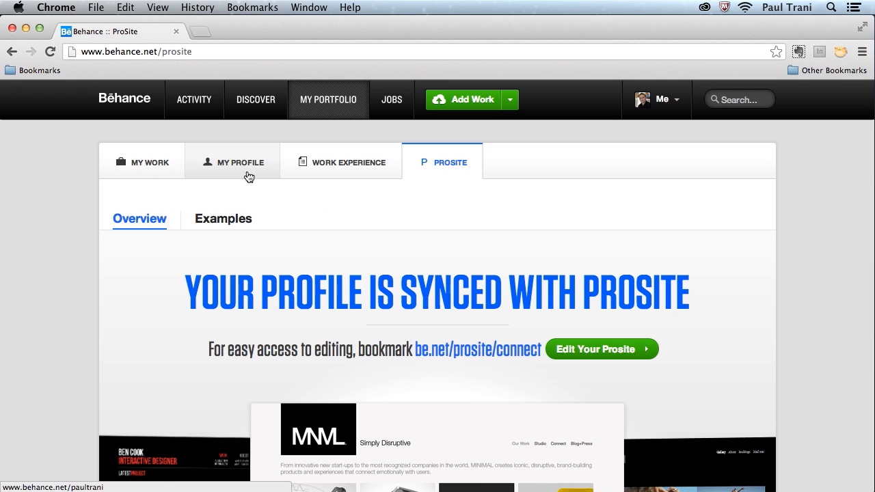
mouse_move(364, 288)
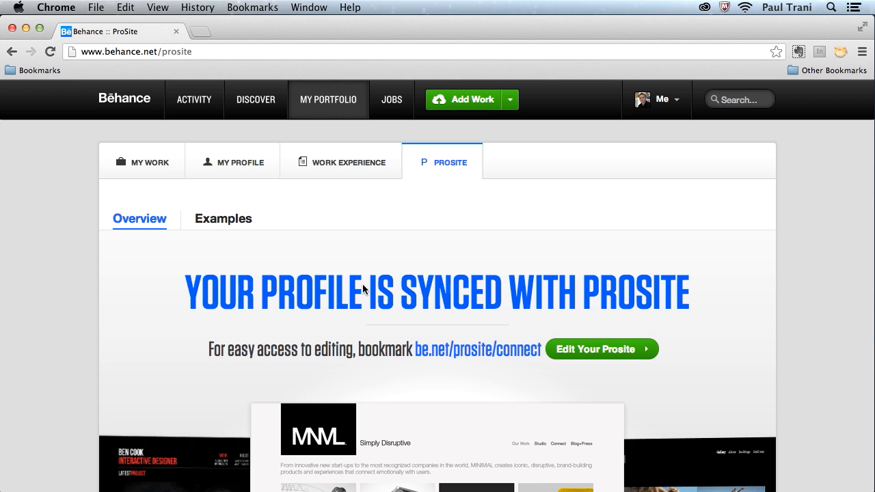
mouse_move(371, 289)
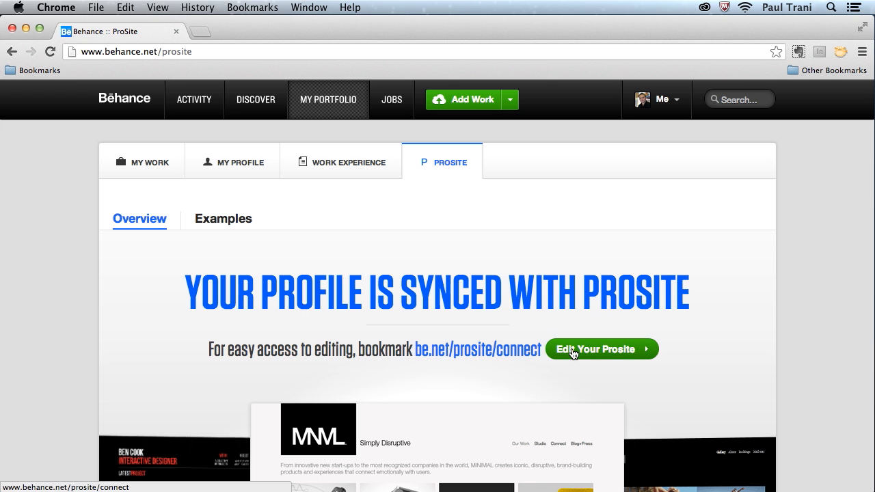
Step: Launch the ProSite editor and dismiss the ProSite Help popup
click(600, 349)
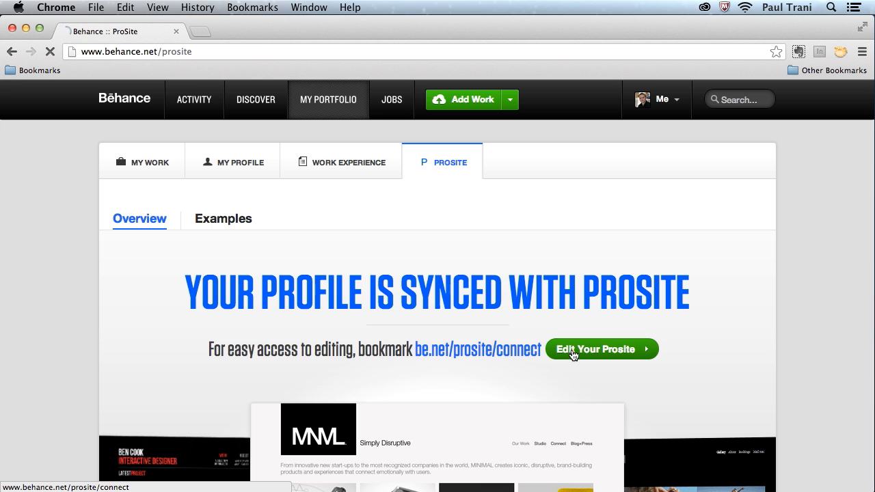
click(601, 349)
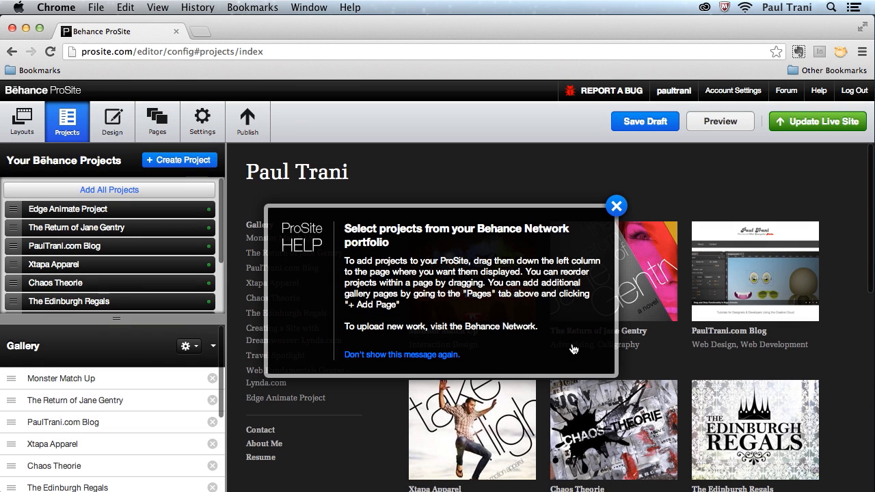
mouse_move(552, 161)
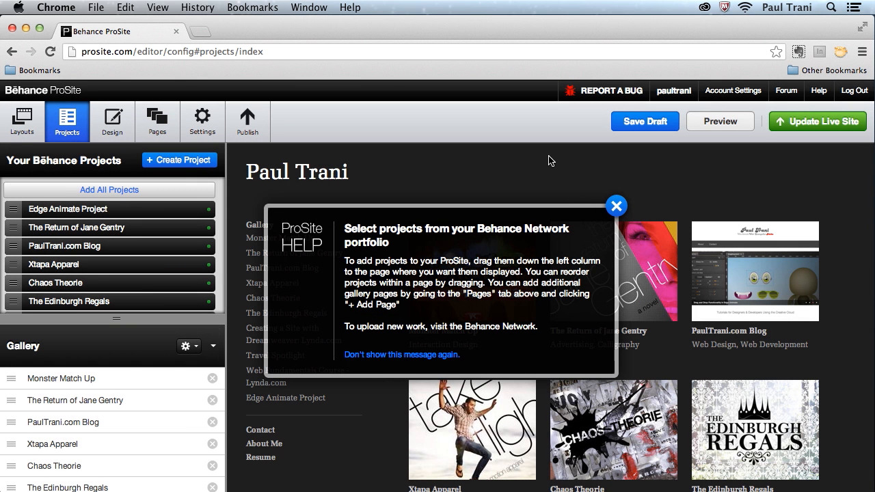
mouse_move(353, 239)
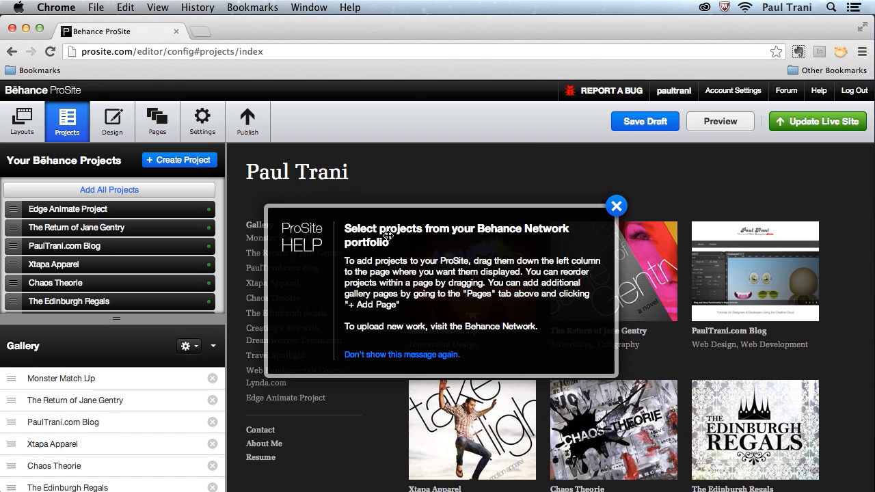
mouse_move(127, 268)
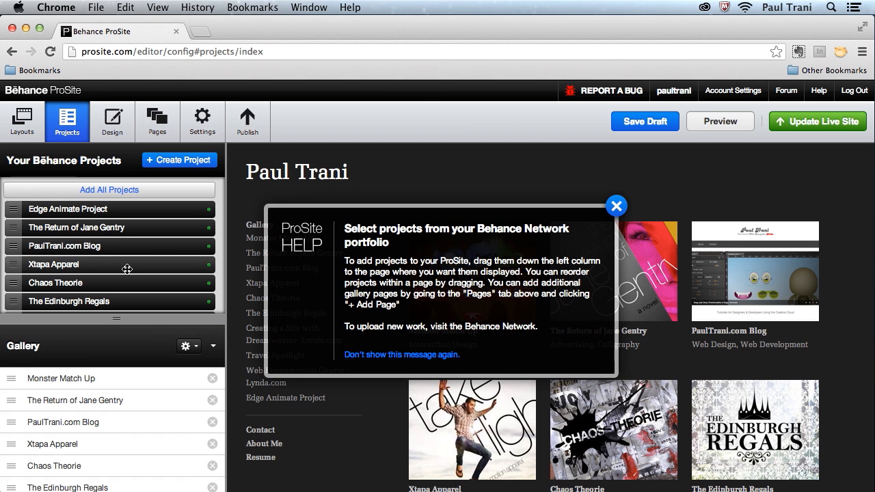
mouse_move(607, 208)
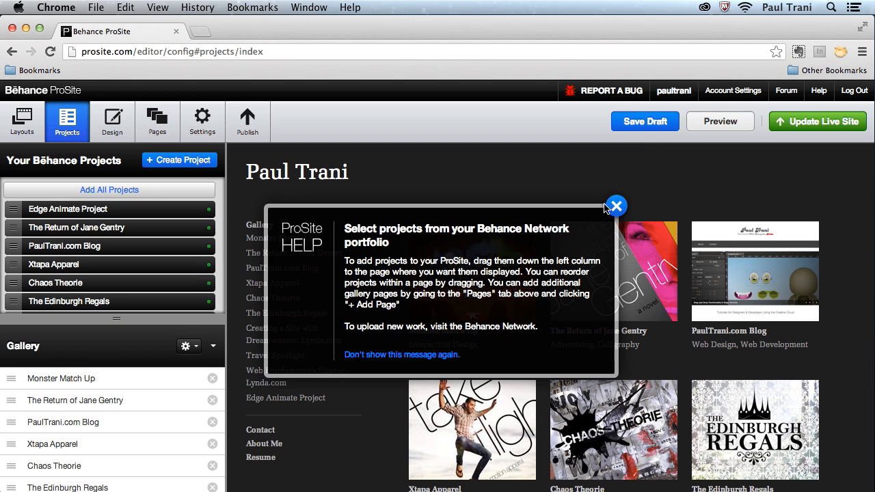
click(615, 206)
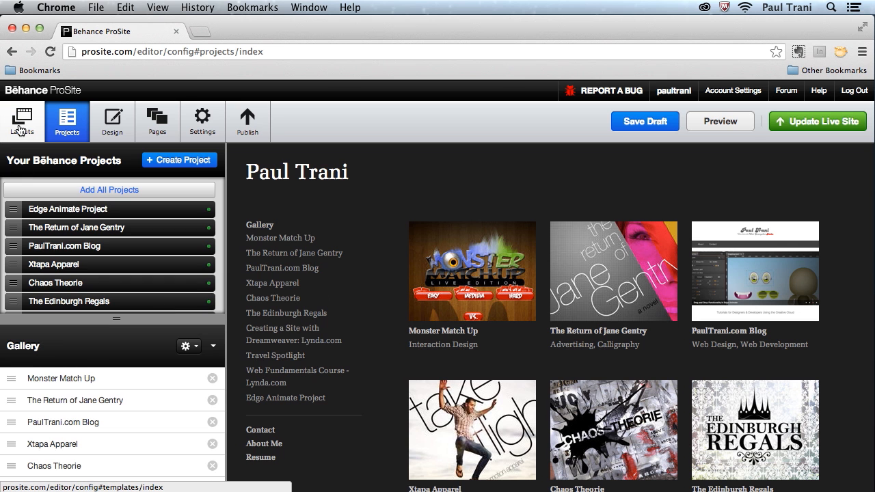
Step: Browse the layout library down to the Two Column layout preview
click(22, 121)
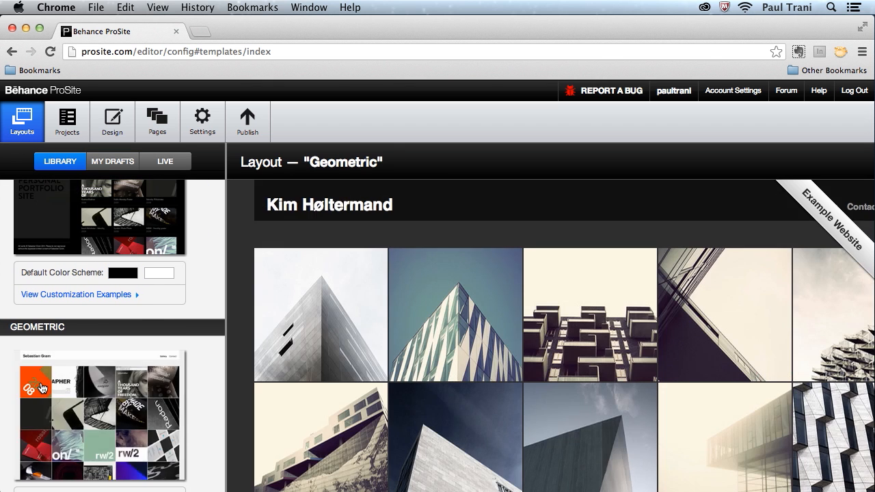
scroll(down, 3)
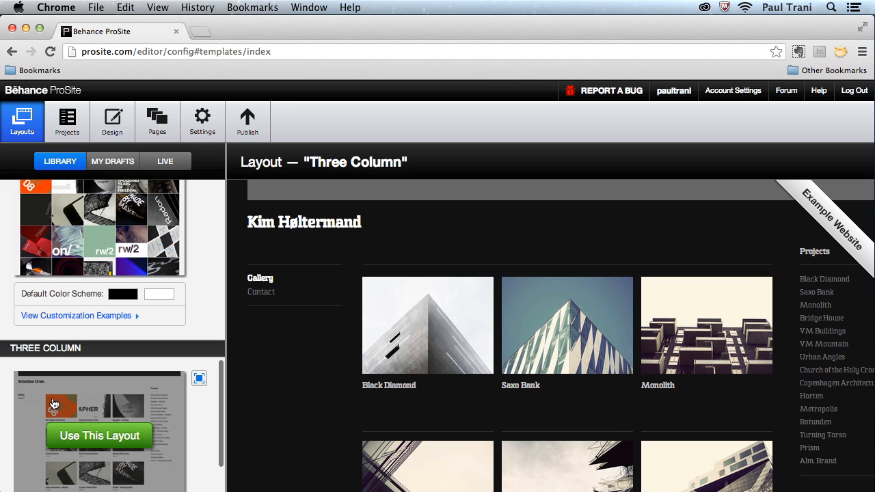
scroll(down, 3)
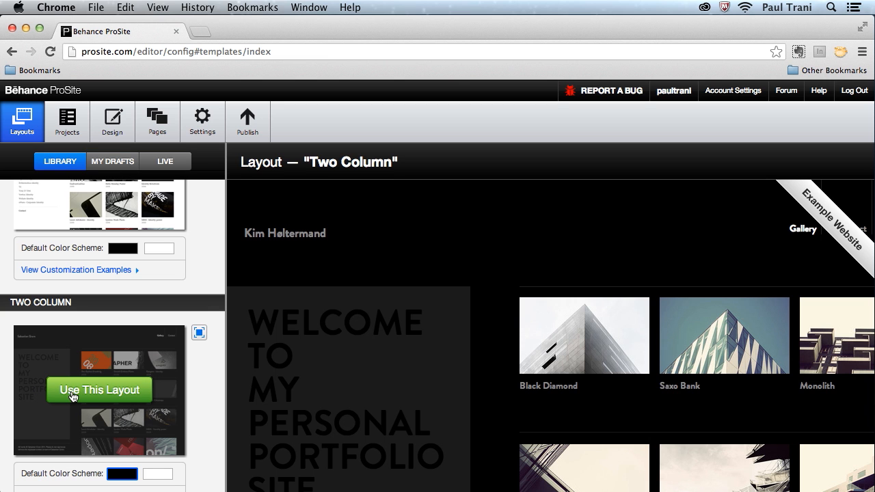
Step: Apply the Two Column layout, overwrite drafts, and dismiss the help popup
click(99, 390)
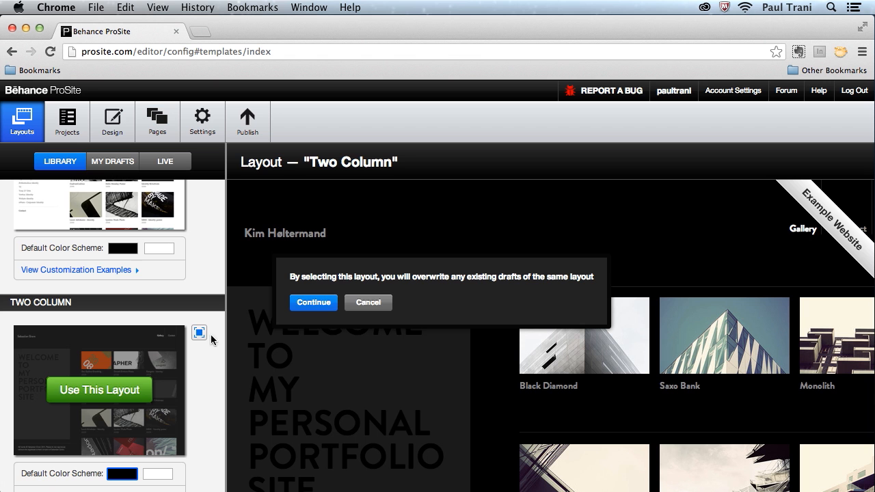
click(313, 303)
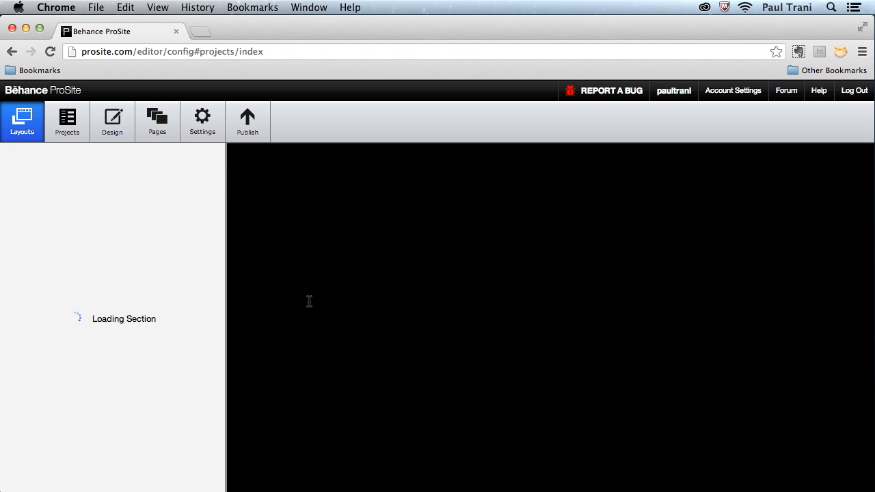
click(66, 122)
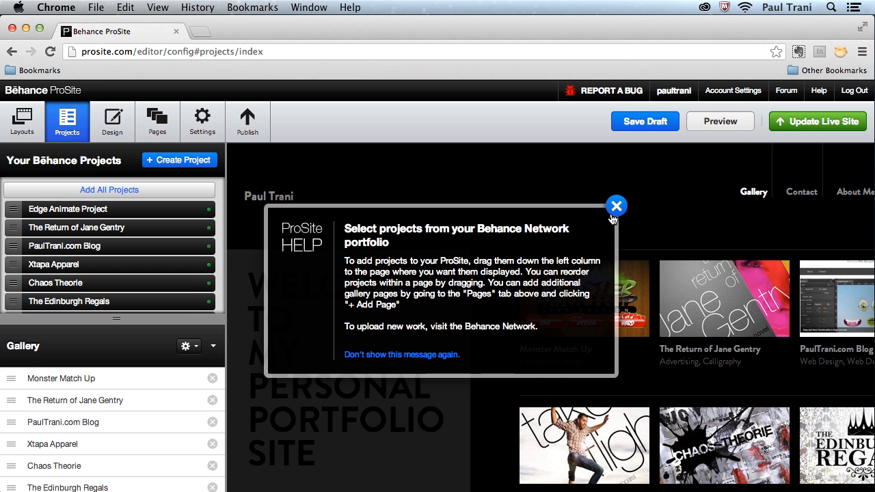
click(617, 206)
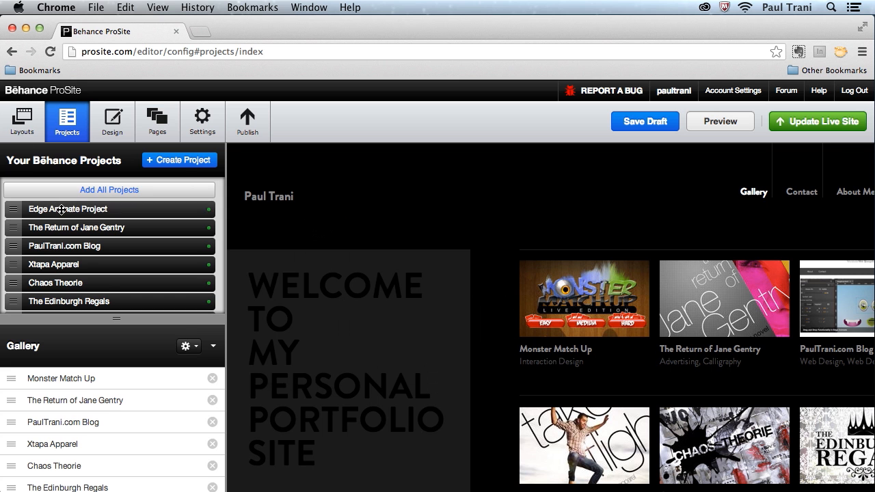
click(113, 121)
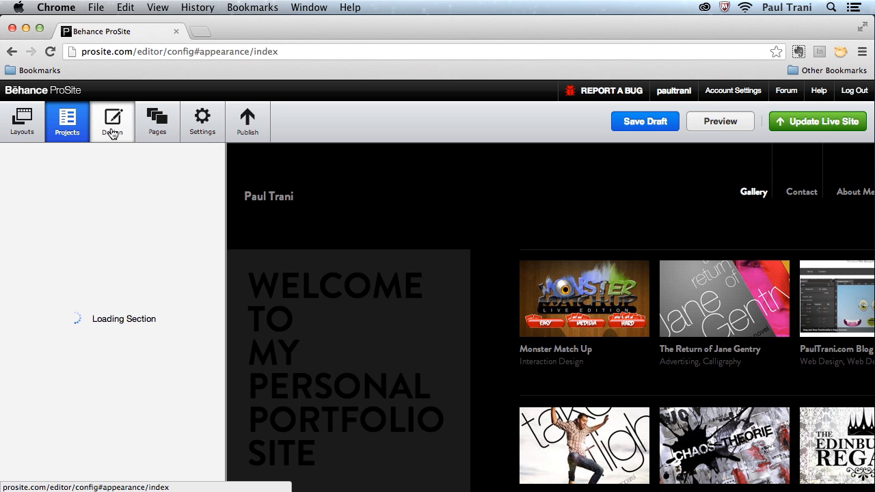
Step: Change the global text font from Brandon Grotesque to Museo Slab Thin
click(112, 121)
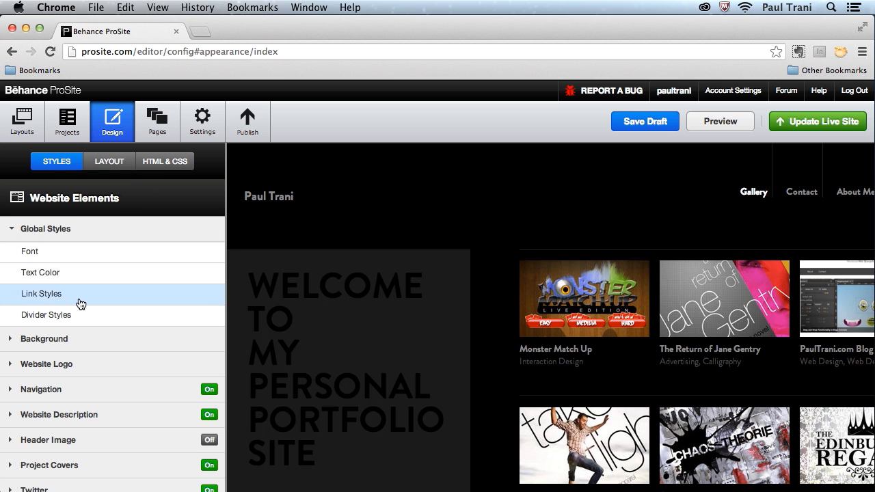
click(29, 252)
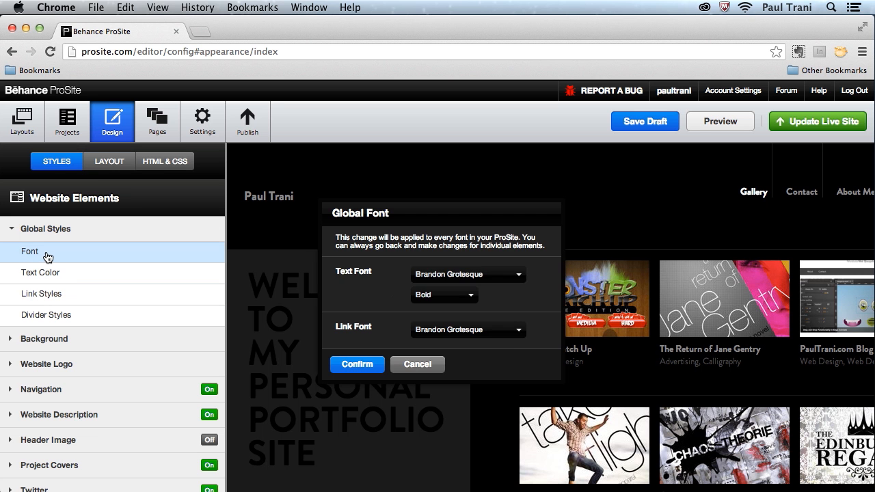
click(468, 275)
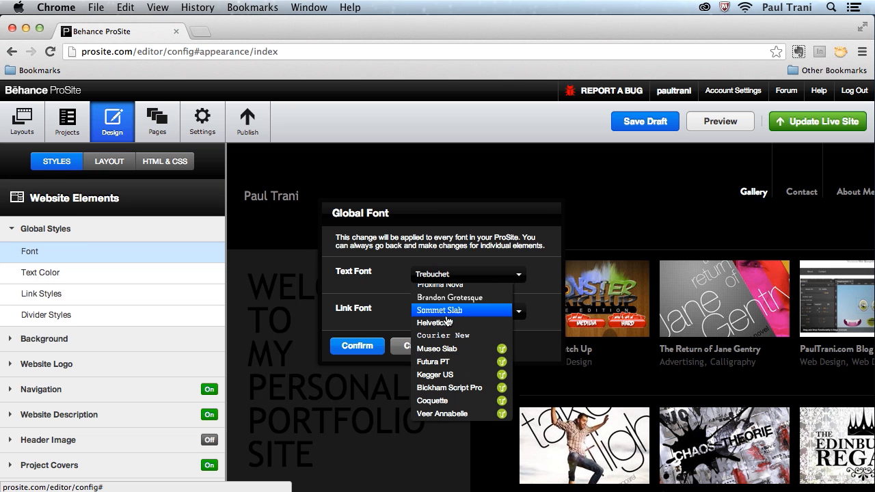
mouse_move(475, 349)
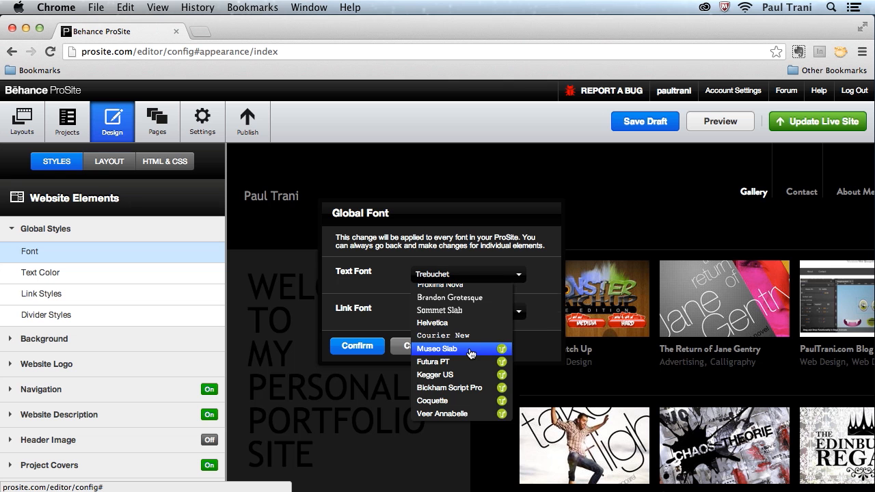
click(437, 349)
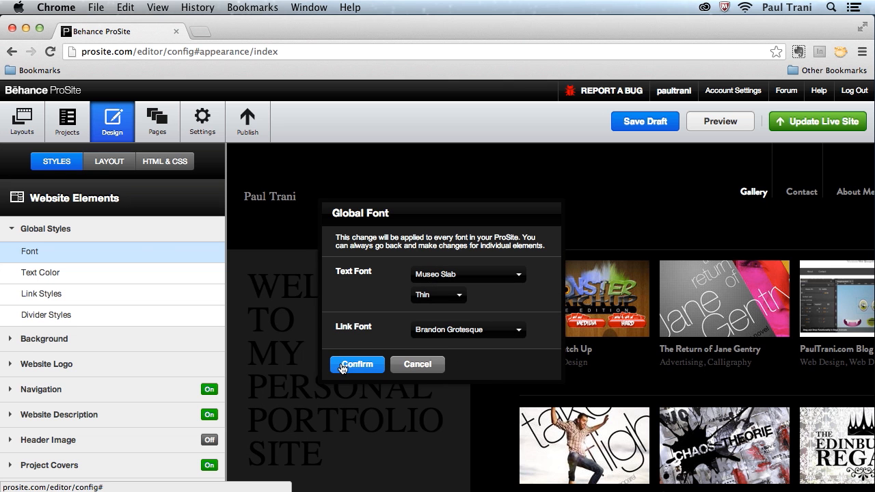
click(357, 365)
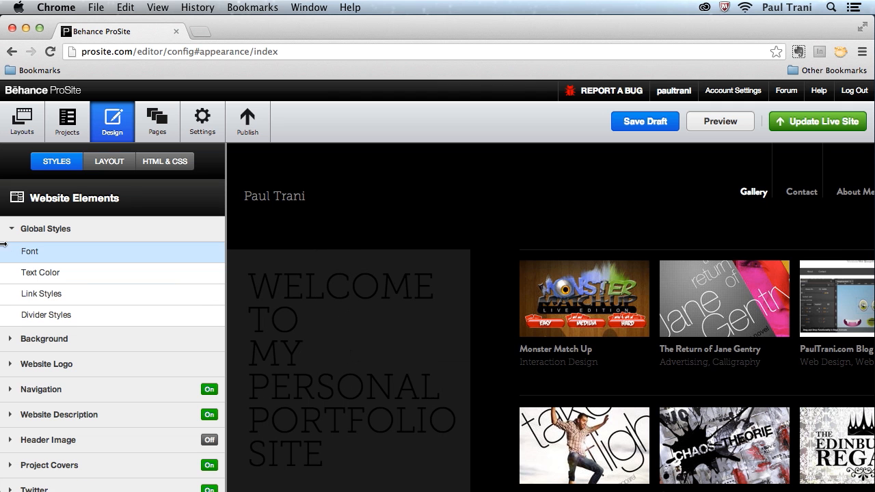
Step: Make site text light grey and regular links pink FC00FF
click(40, 272)
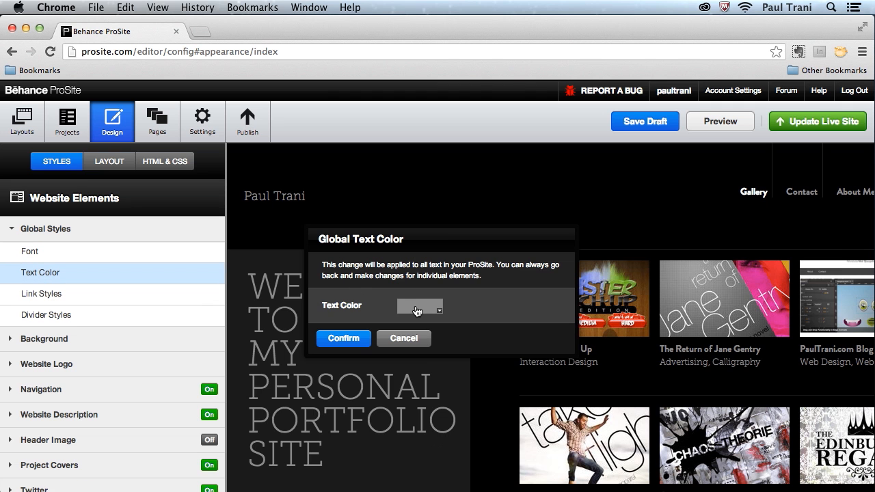
click(418, 305)
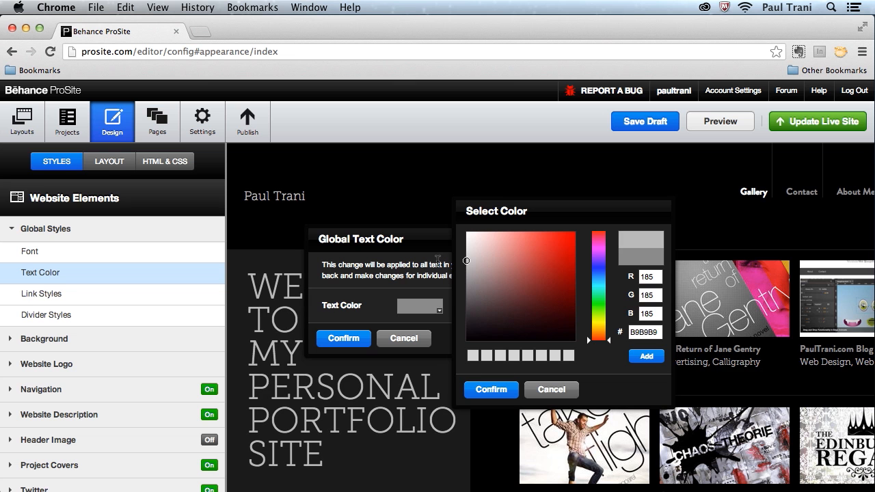
click(491, 389)
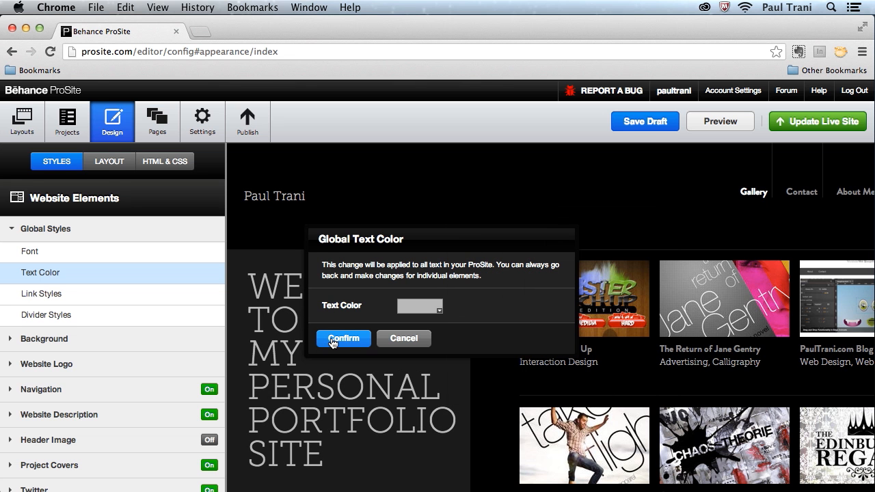
click(343, 338)
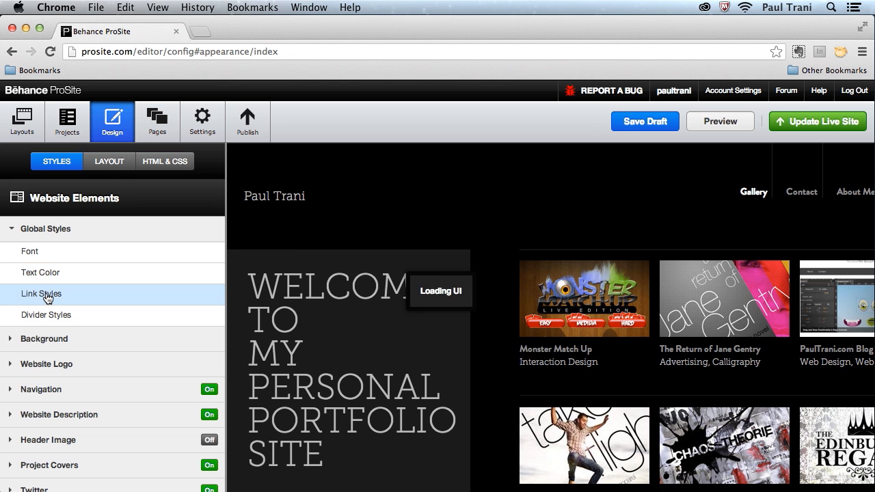
click(41, 294)
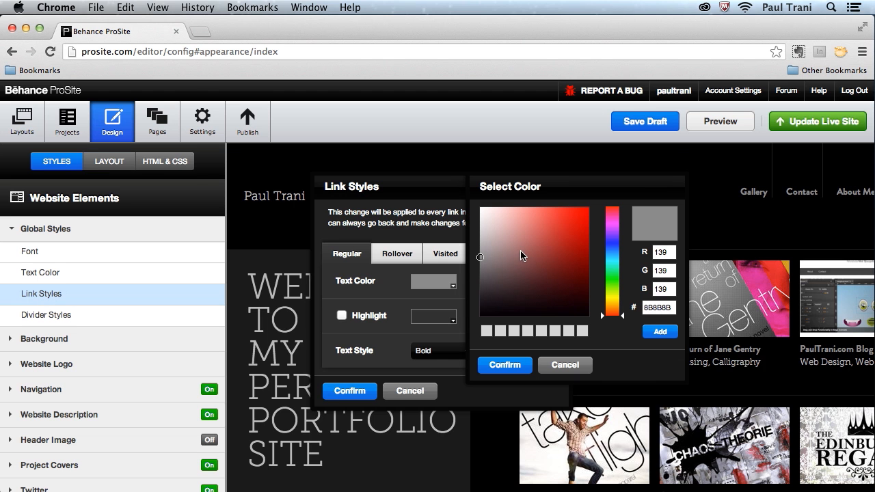
click(611, 212)
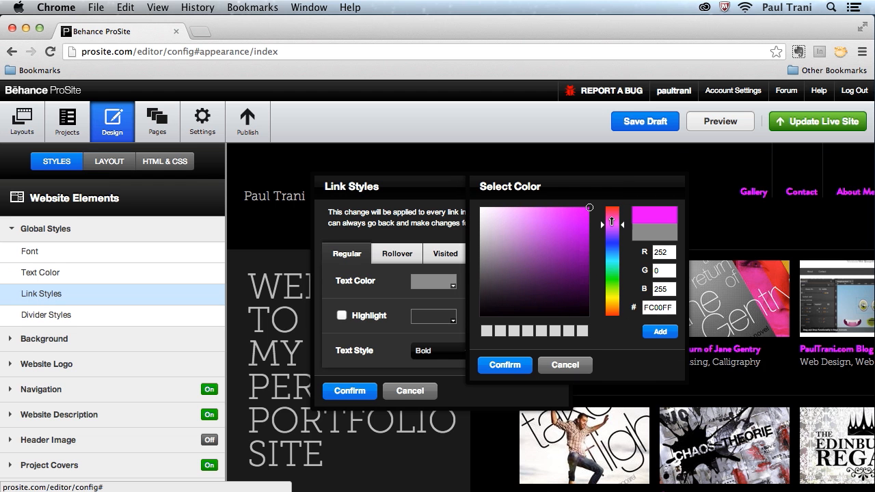
click(505, 365)
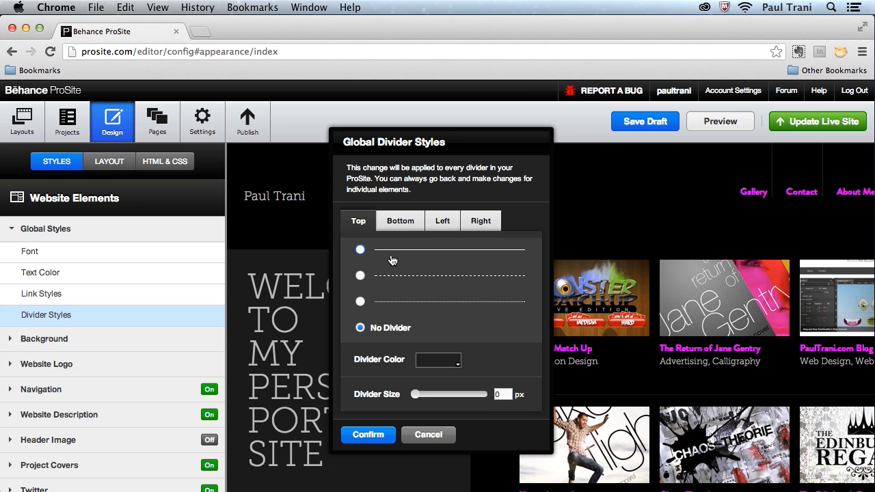
Step: Add a solid pink top divider line above the project rows
click(457, 359)
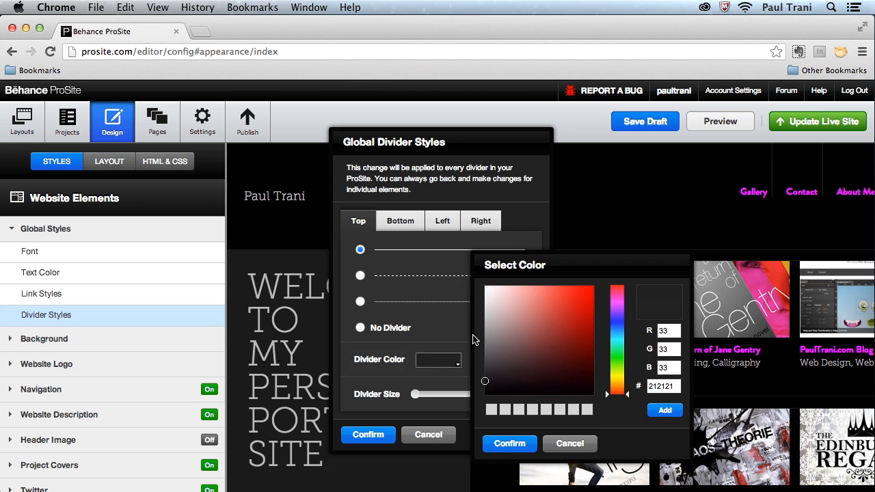
click(616, 286)
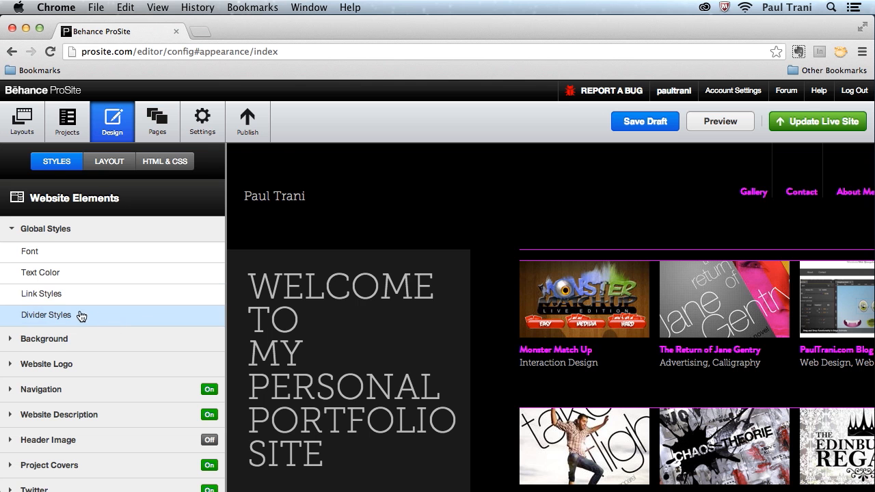
click(43, 339)
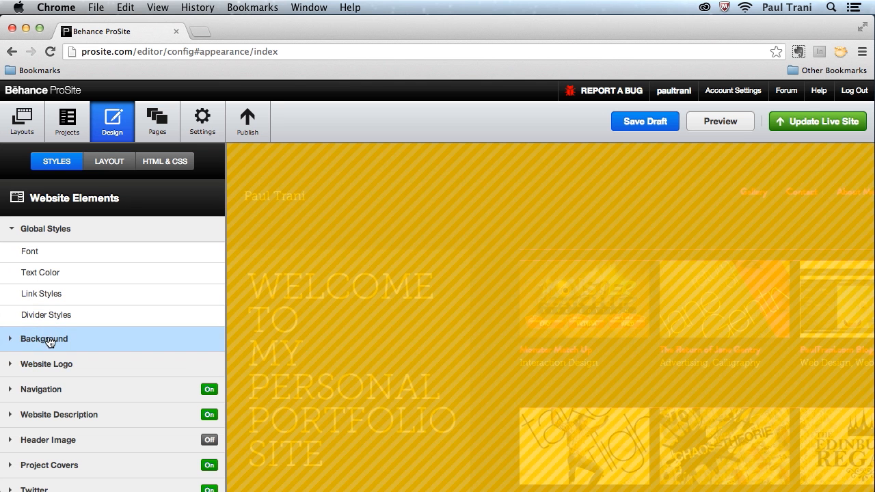
Step: Replace the plain black site background with the tiled dark grey ornamental swirl pattern
click(44, 339)
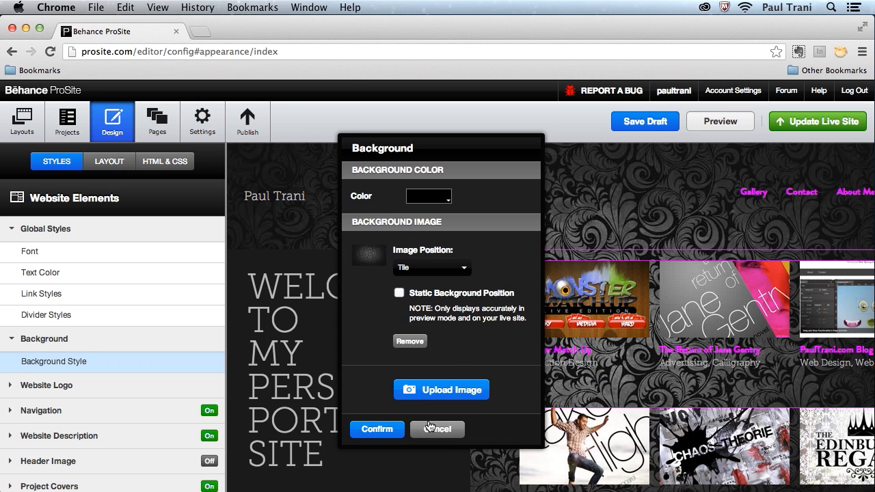
click(431, 267)
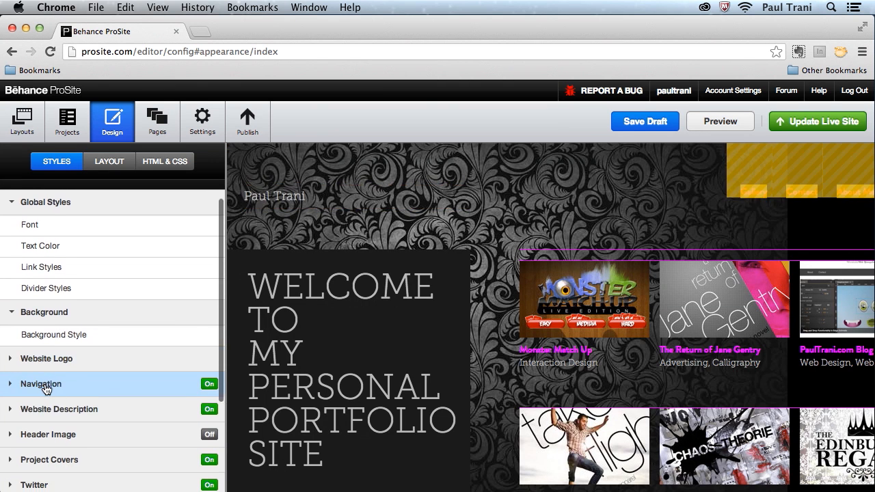
Step: Replace the welcome message with the website description 'Designer for hire.'
click(59, 384)
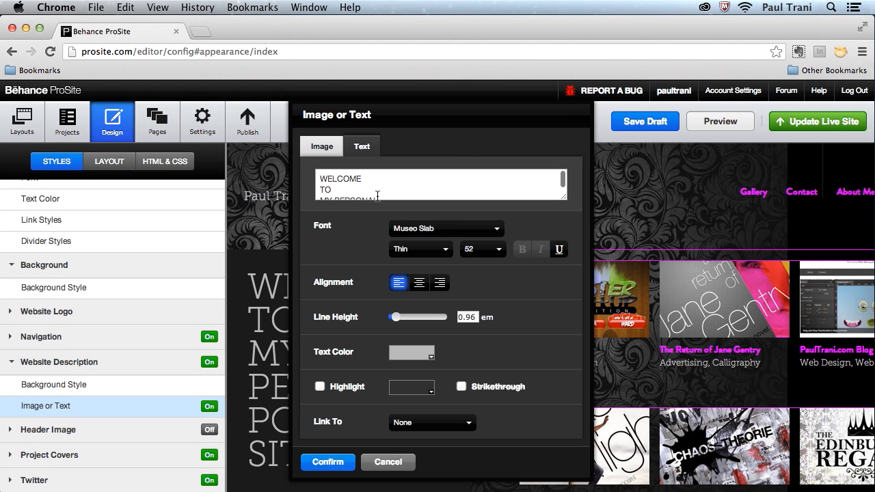
key(cmd+a)
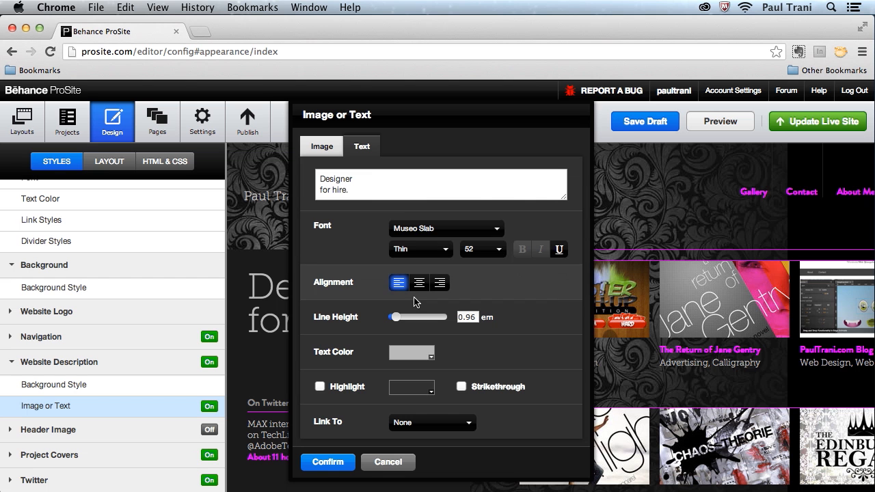
click(327, 462)
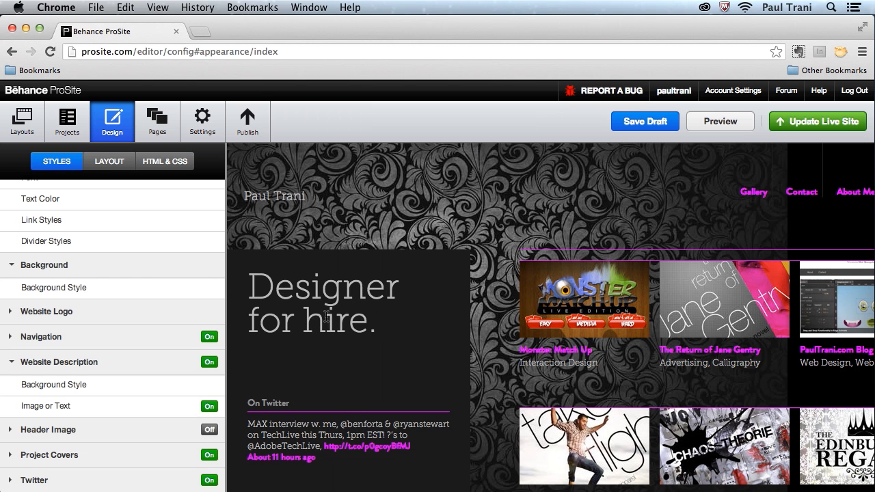
scroll(down, 3)
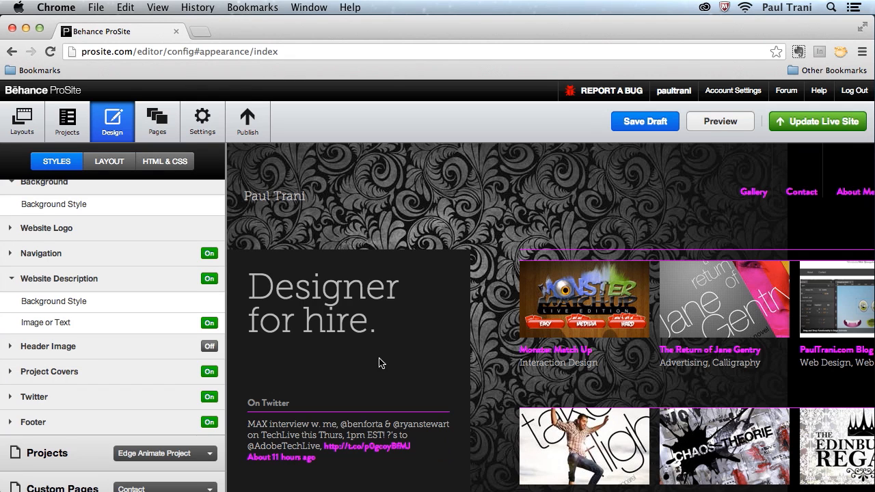
mouse_move(306, 404)
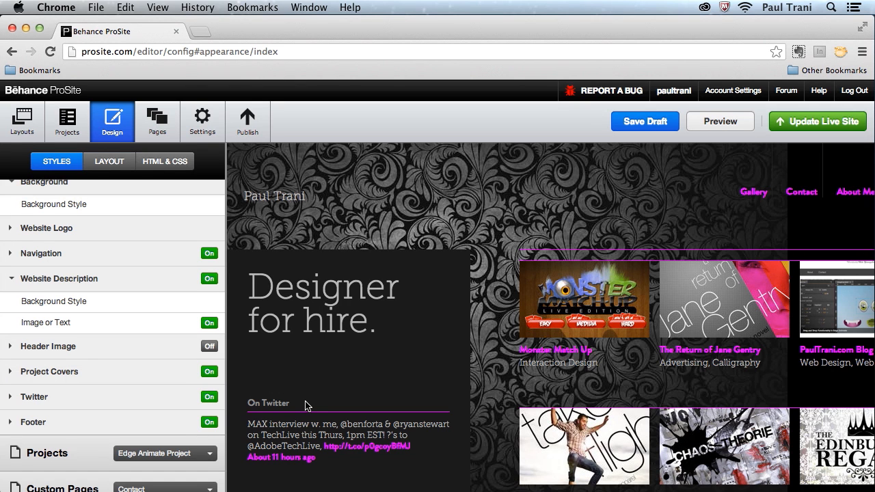
mouse_move(154, 418)
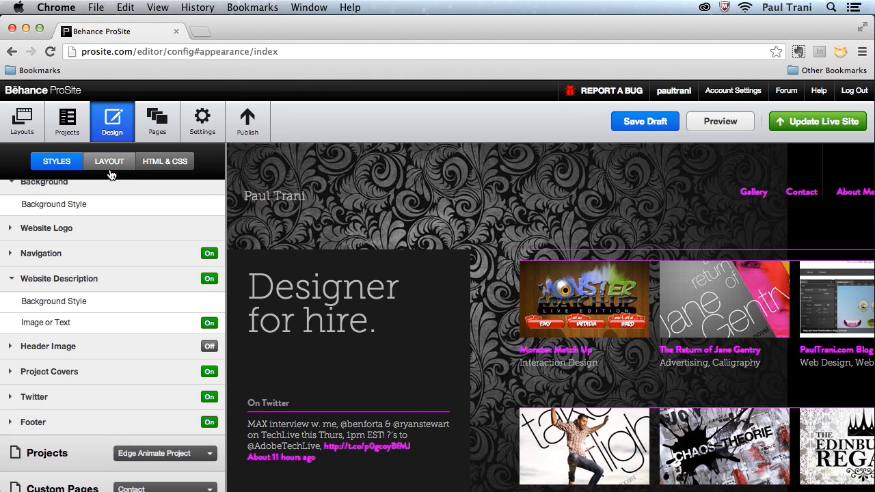
Step: Shrink the website margin below the logo and navigation to 19 px, then show custom HTML & CSS
click(108, 161)
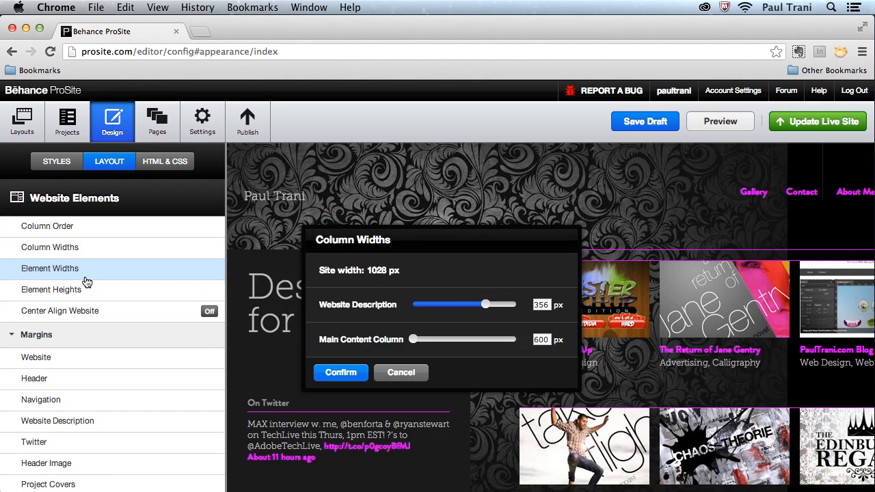
click(51, 289)
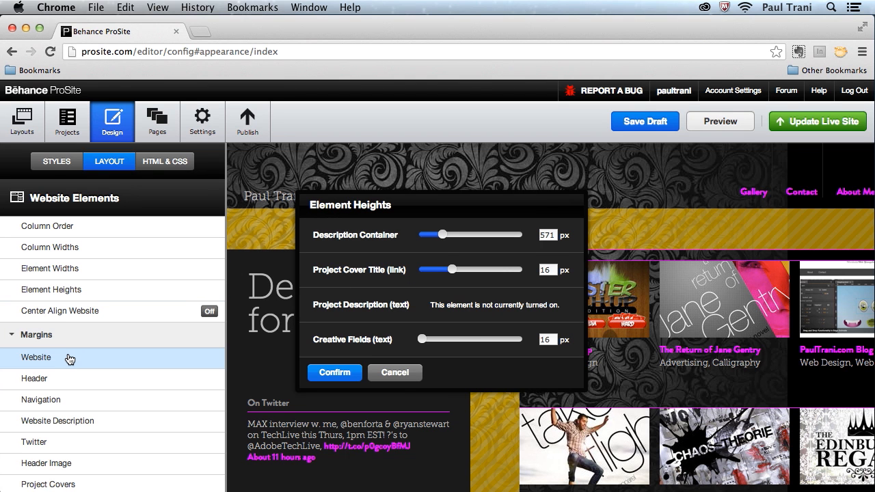
click(36, 357)
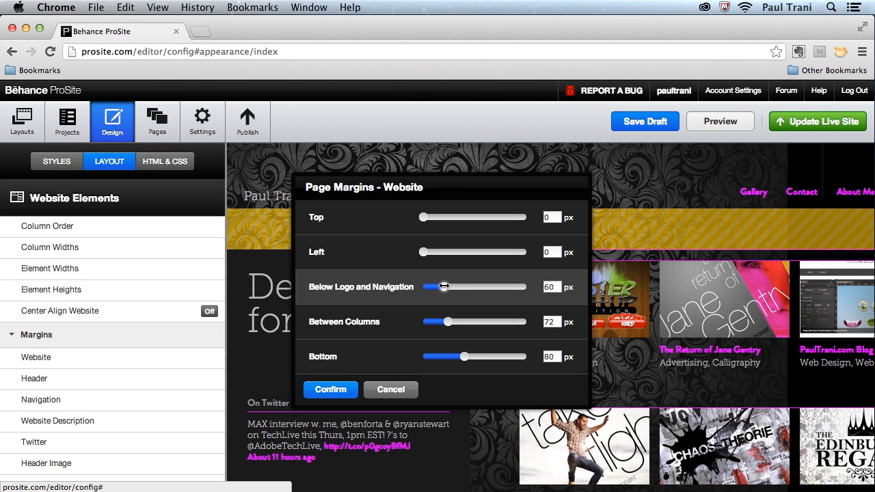
drag(443, 287, 433, 287)
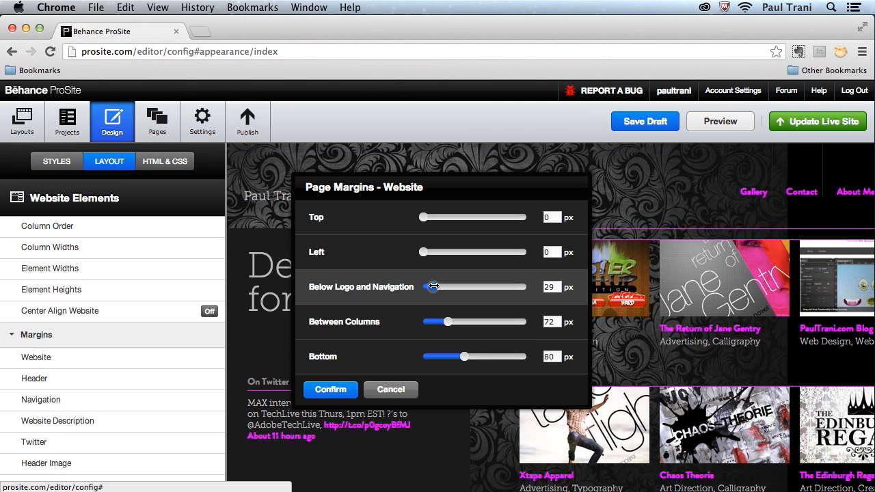
drag(434, 287, 427, 286)
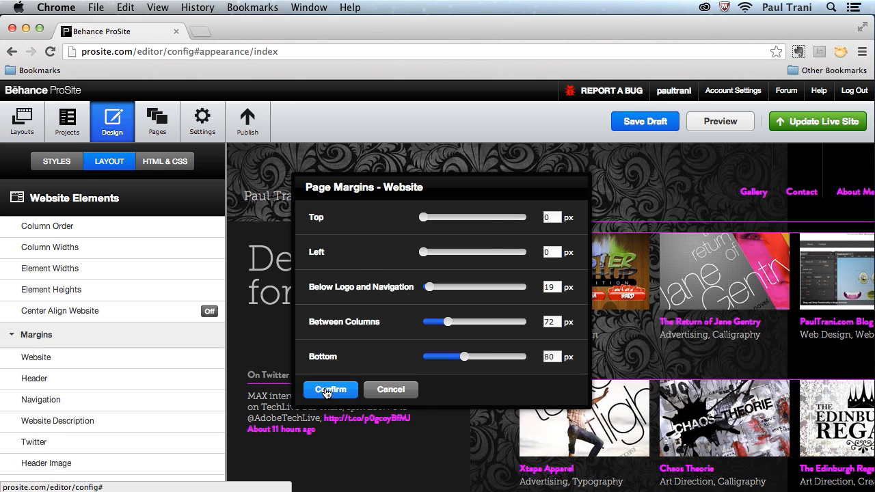
click(331, 390)
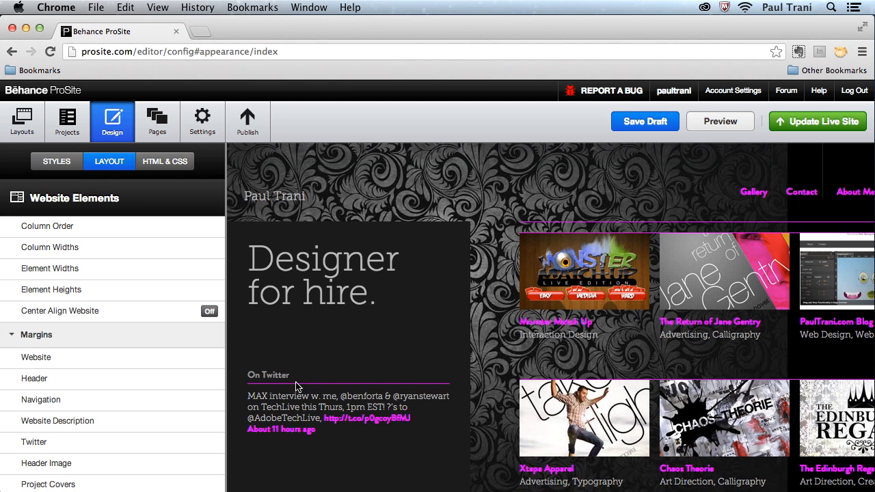
click(165, 162)
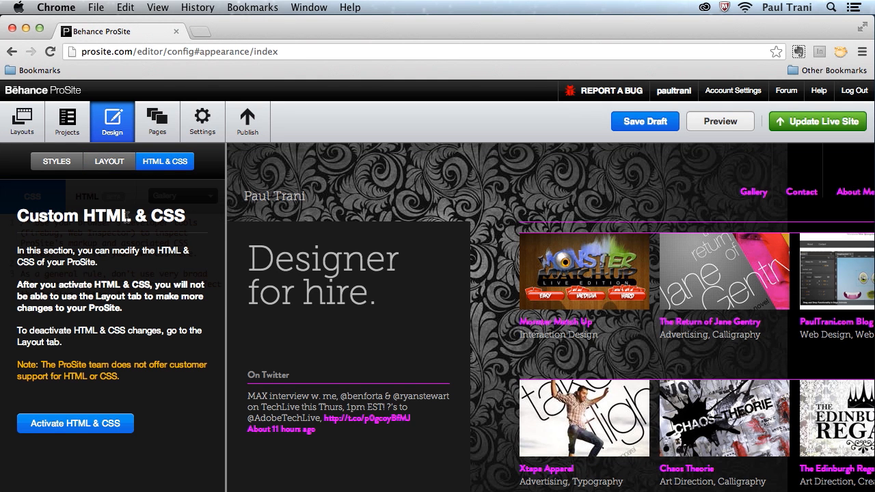
Step: Show the pages list with Gallery, Contact, About Me and Resume, dismissing the help popup
click(157, 121)
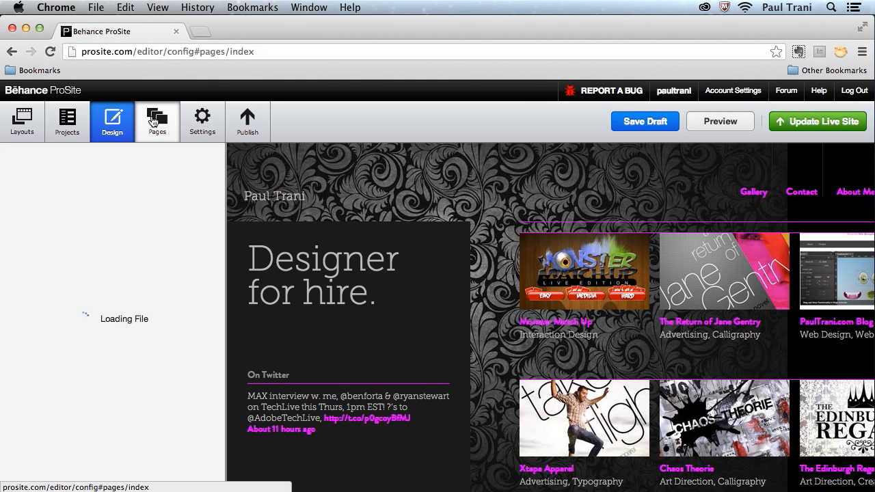
click(157, 121)
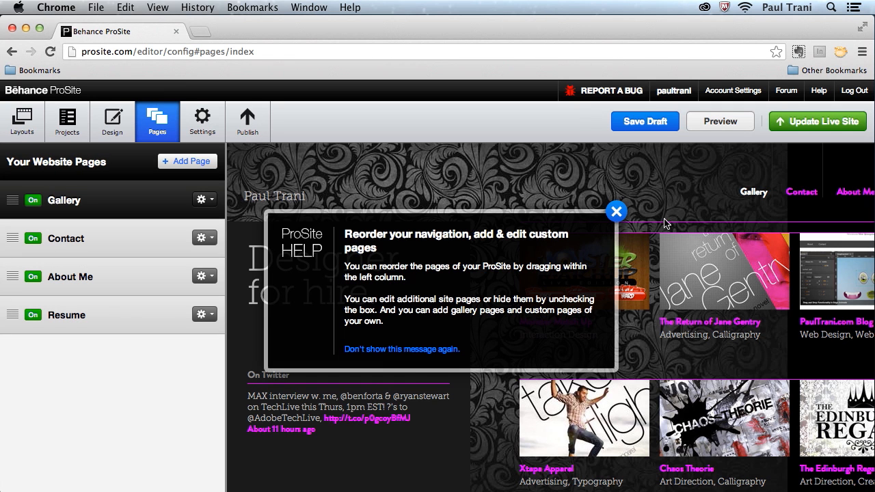
click(616, 210)
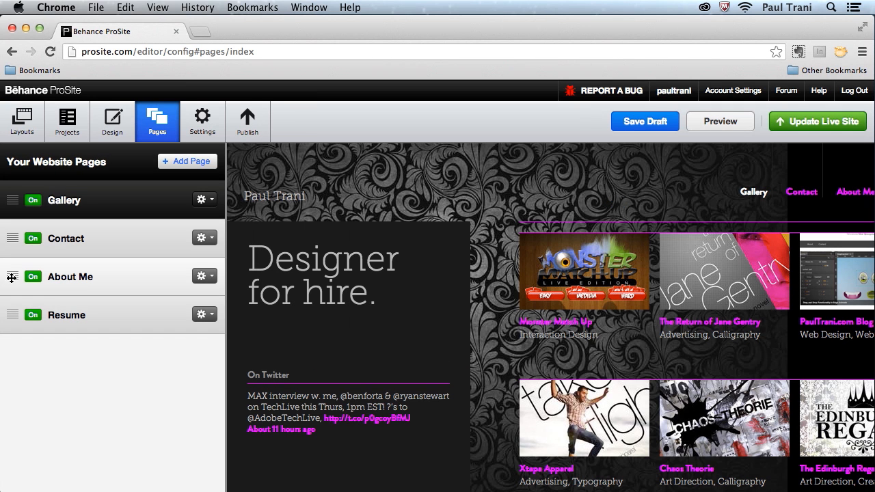
mouse_move(34, 282)
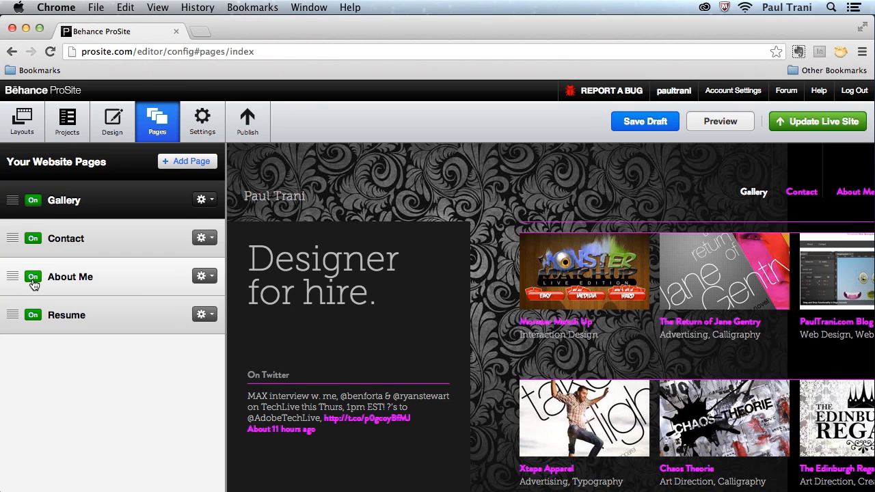
mouse_move(88, 266)
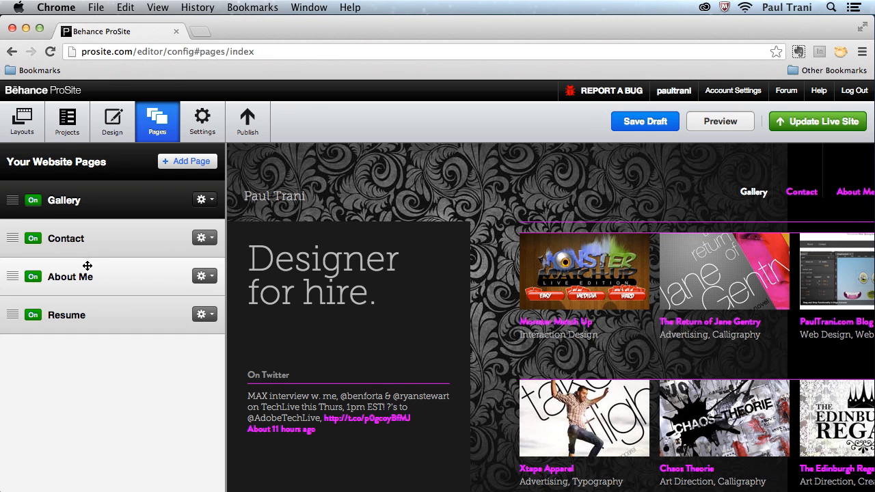
mouse_move(188, 161)
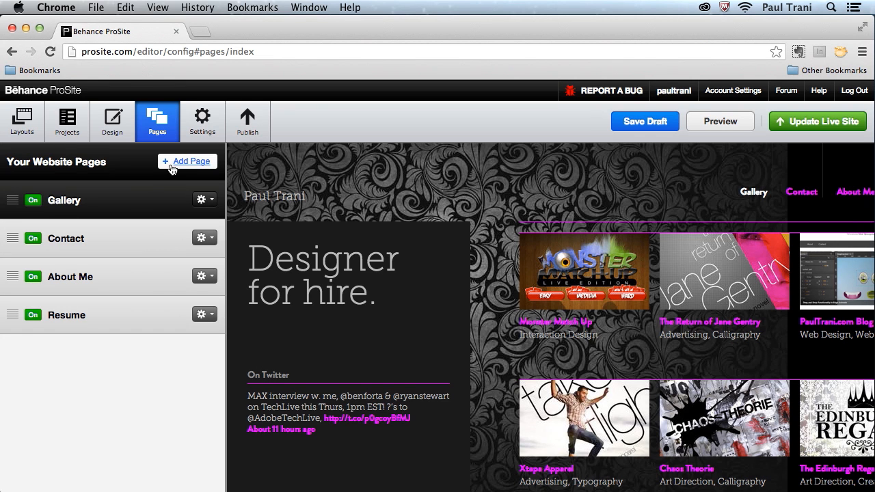
mouse_move(202, 116)
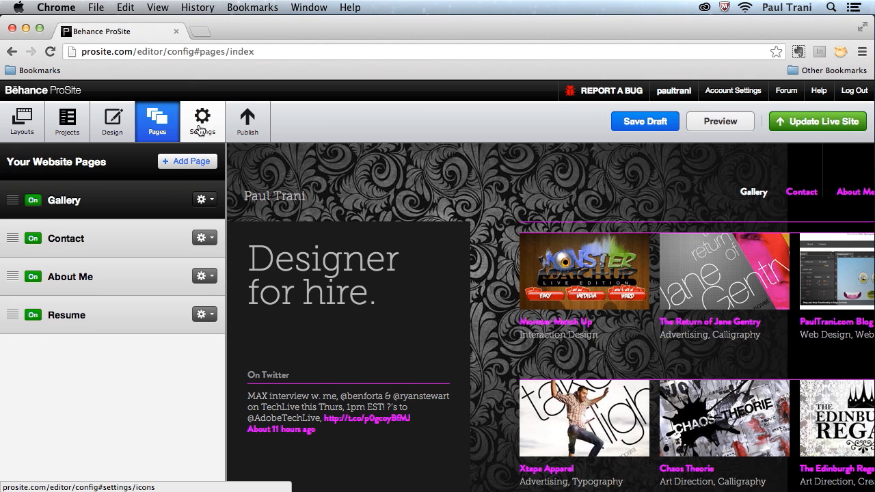
Step: Browse the site settings and read the Change Domain custom URL instructions
click(202, 116)
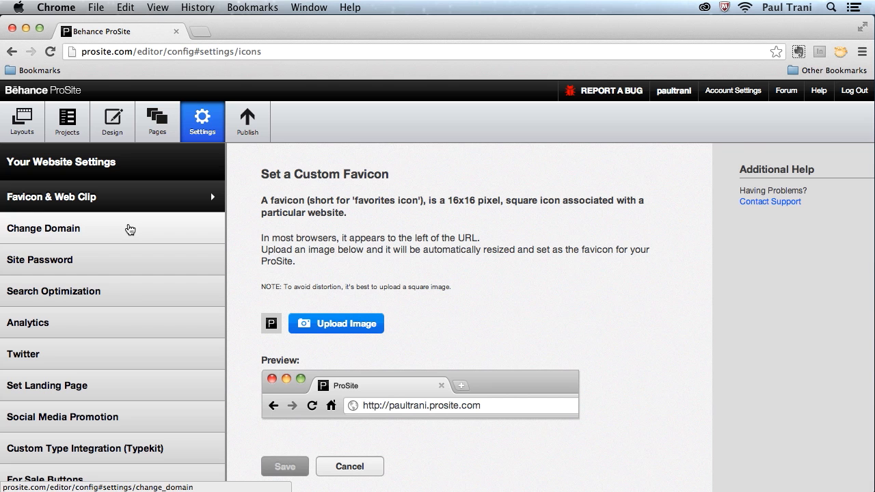
scroll(down, 3)
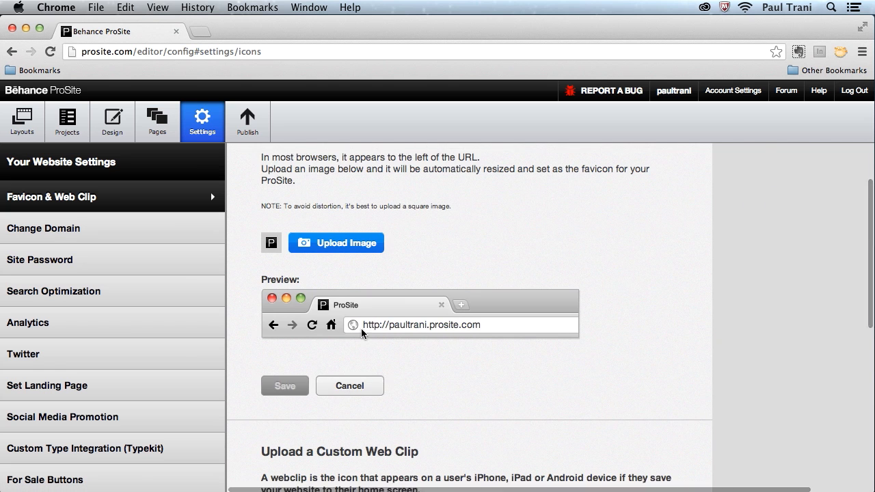
mouse_move(485, 331)
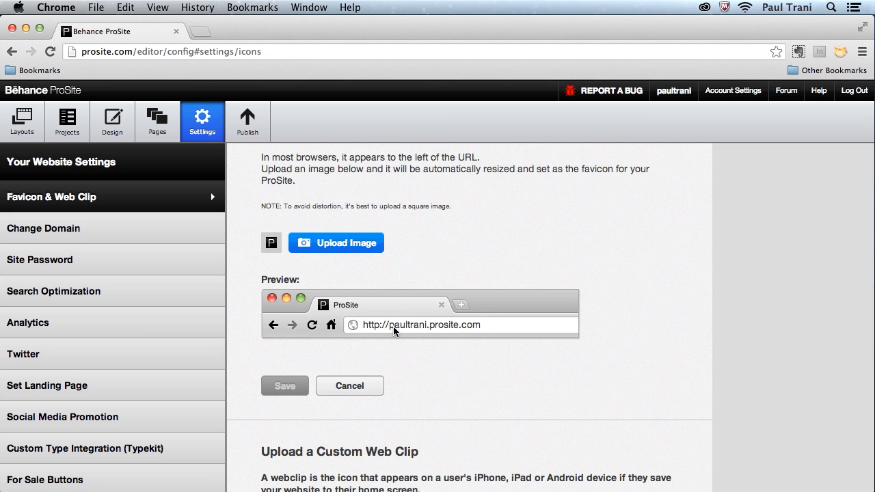
mouse_move(91, 235)
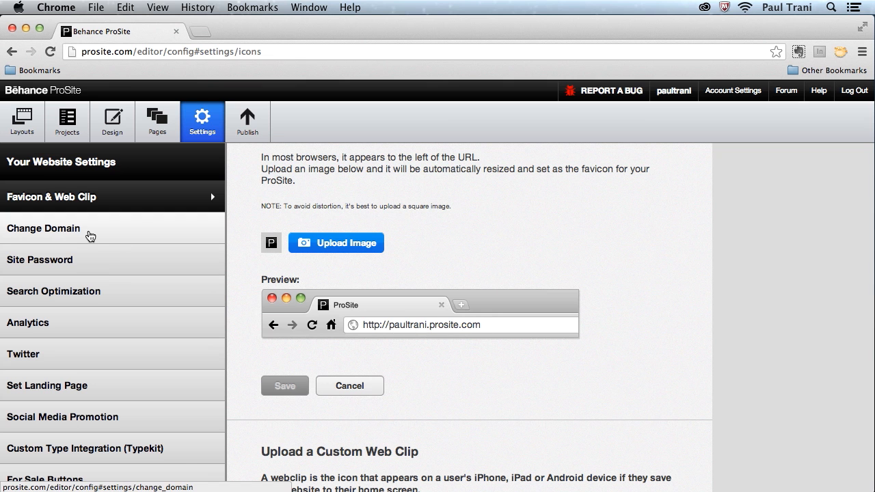
click(43, 229)
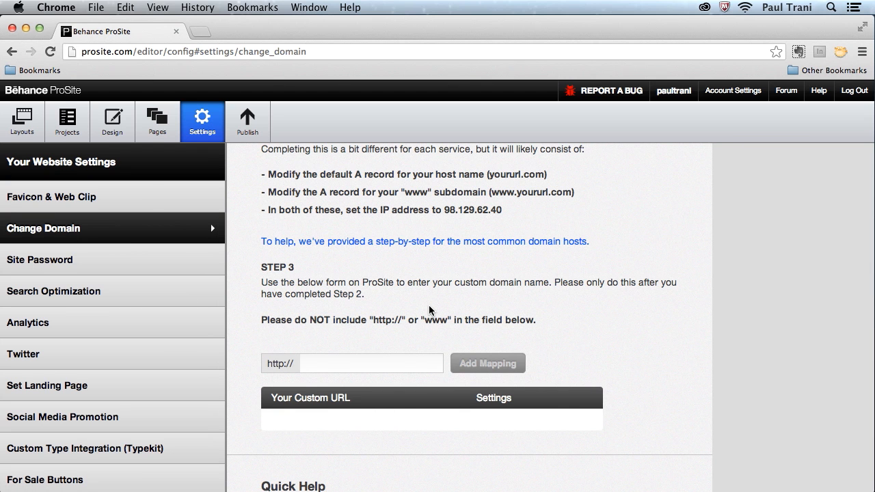
mouse_move(429, 312)
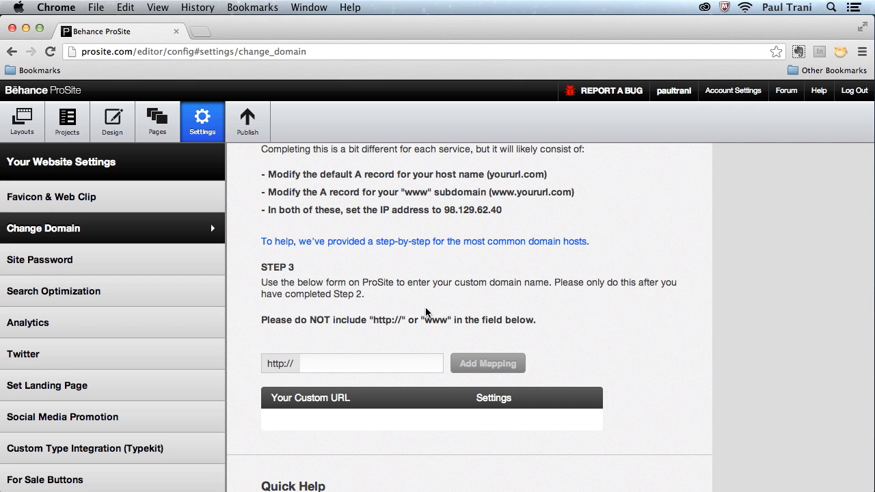
mouse_move(412, 305)
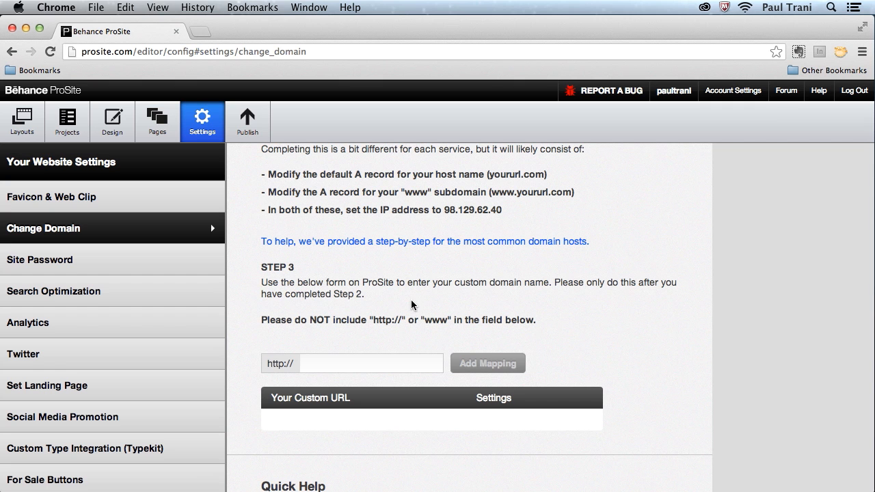
scroll(down, 3)
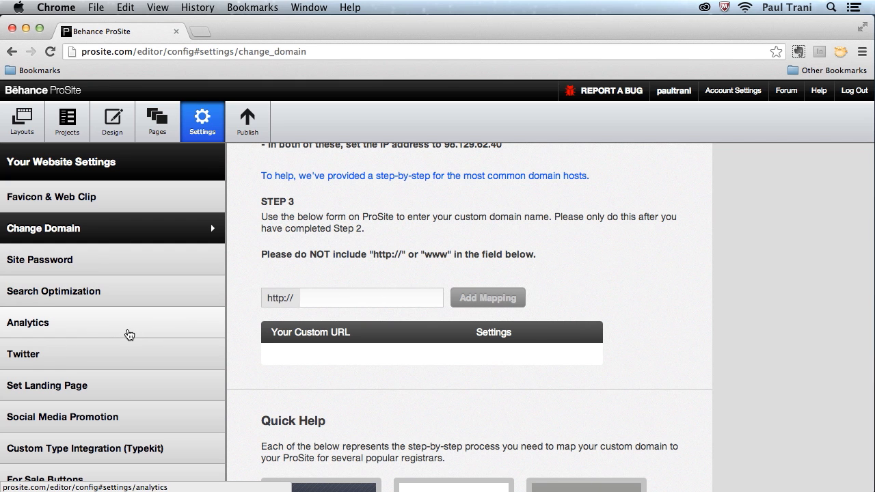
scroll(down, 3)
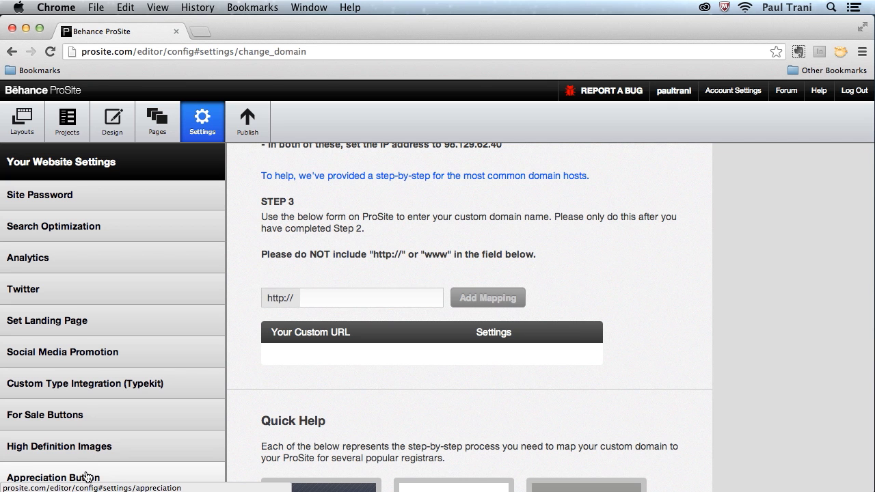
Step: Review the Appreciation Button options, then view the Publish section with the public URL
click(53, 478)
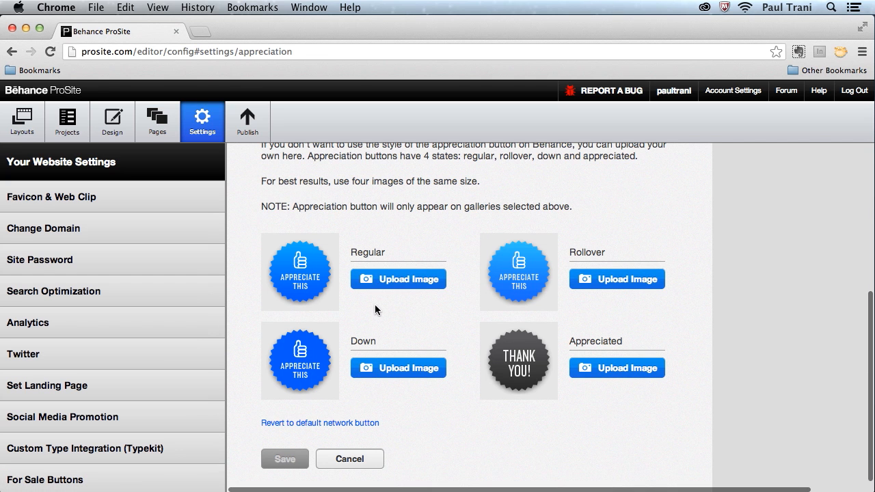
mouse_move(294, 294)
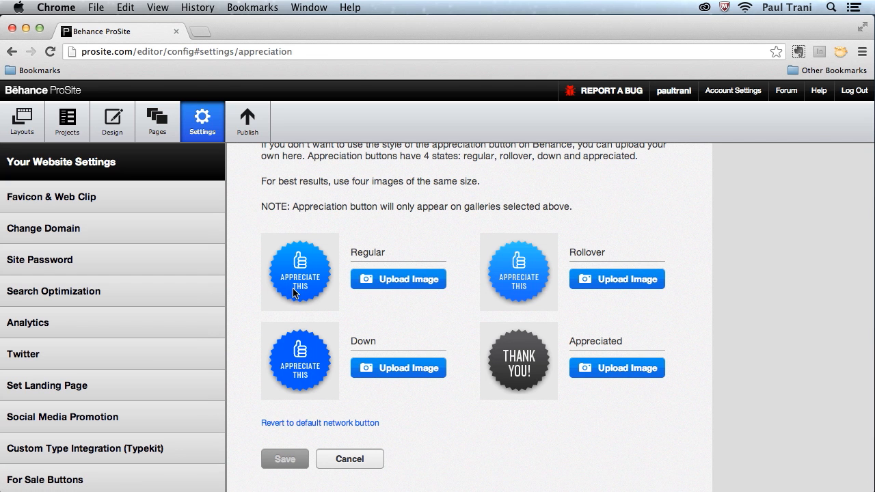
mouse_move(293, 294)
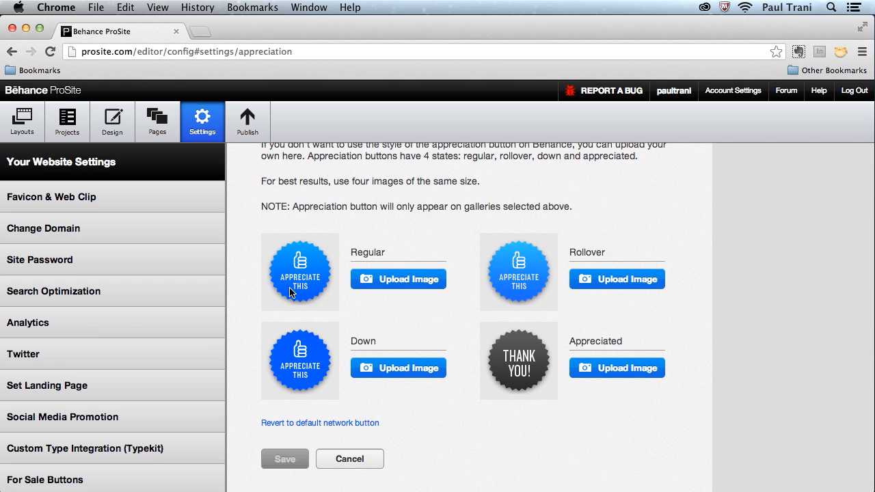
click(246, 121)
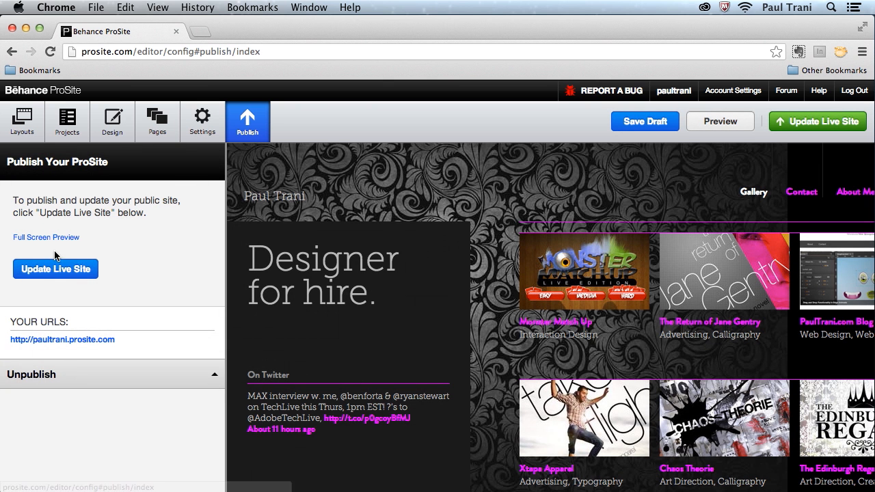
Step: Save and publish the draft to the live site, then open the live portfolio URL
click(55, 269)
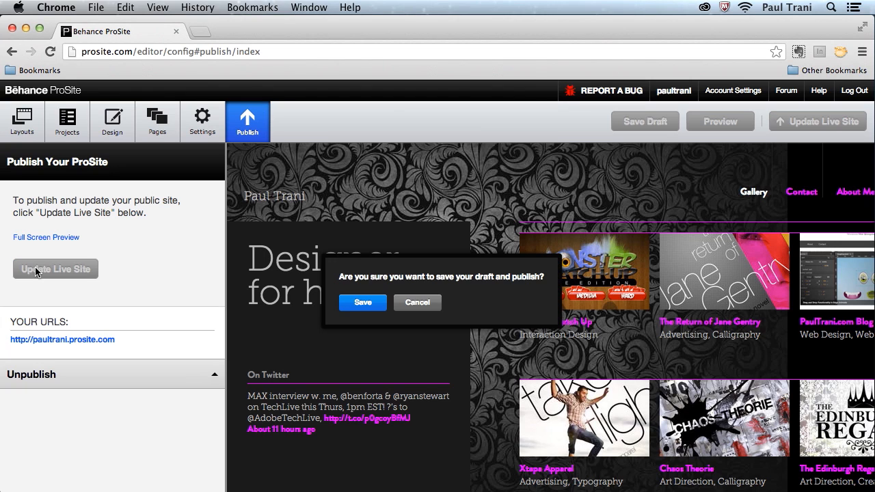
click(363, 303)
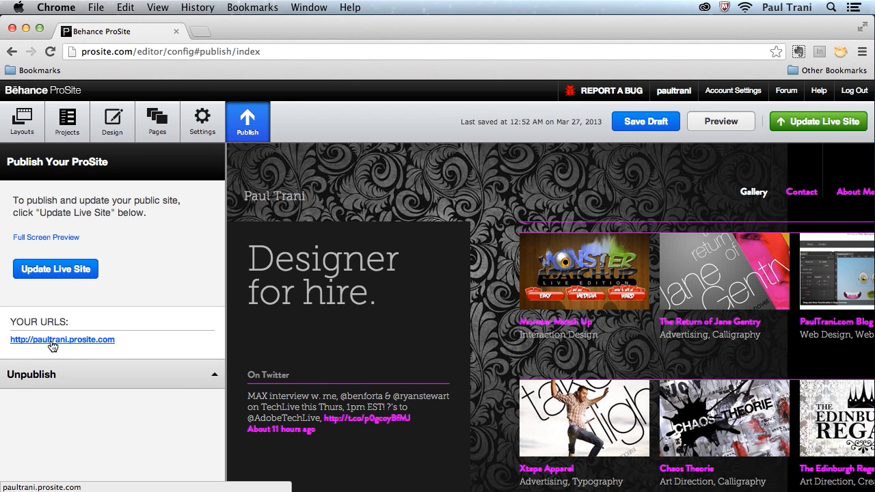
click(62, 339)
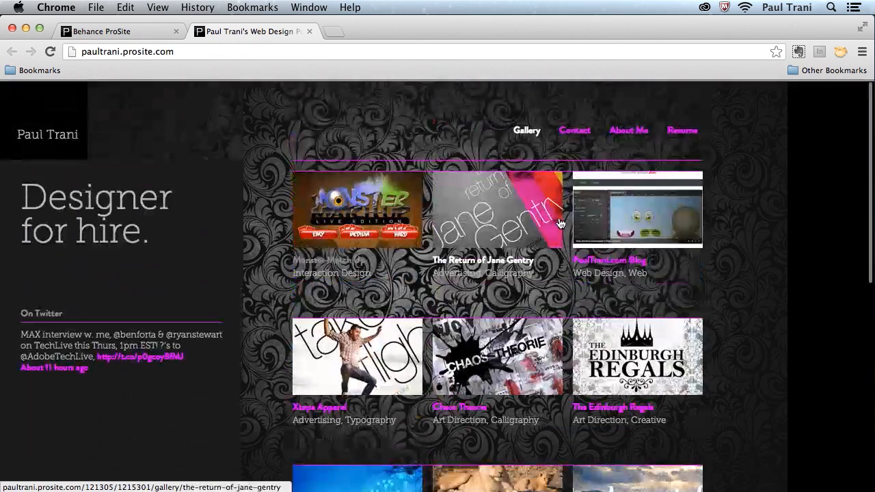
Step: Open the Monster Match Up project on the live site and scroll through its artwork
click(357, 208)
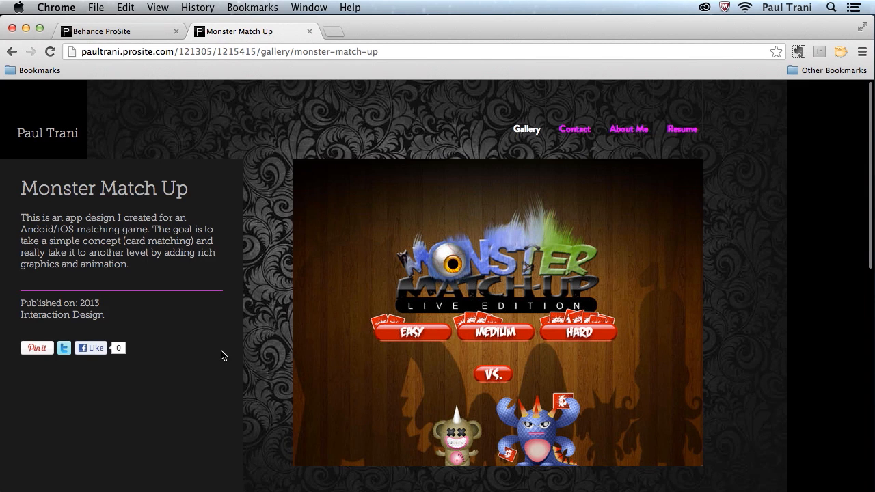
scroll(down, 3)
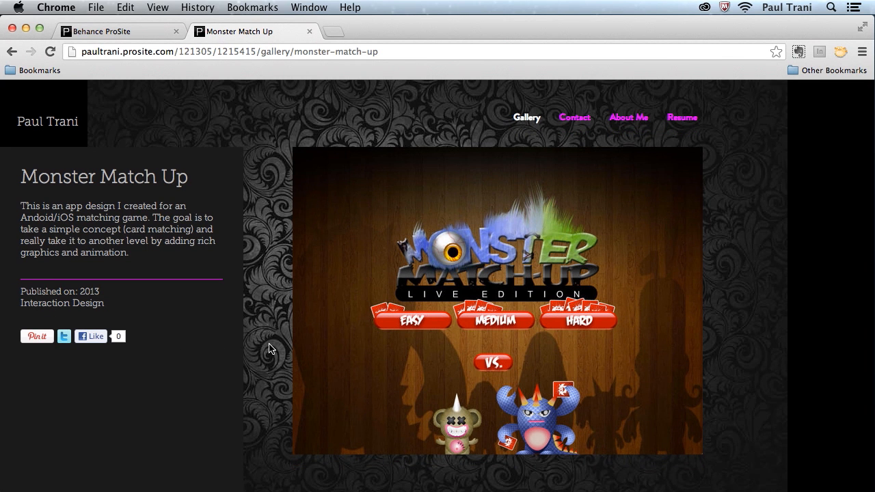